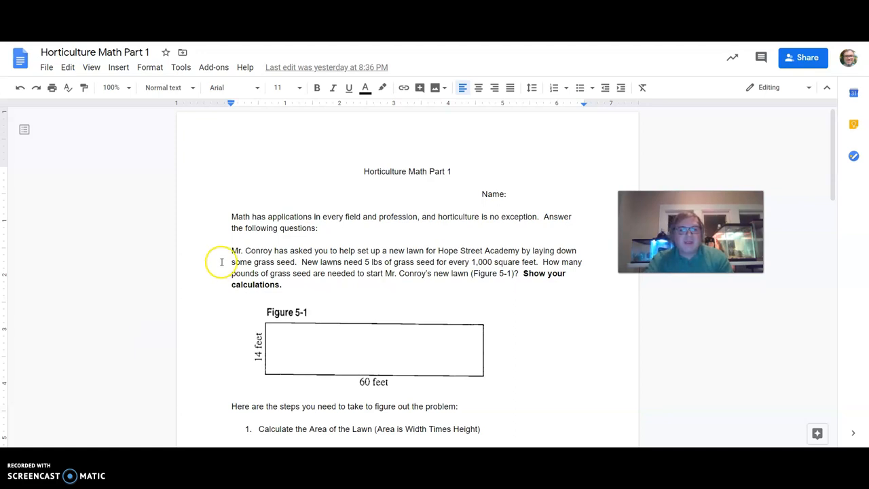
{"action": "mouse_move", "coordinate": [190, 256]}
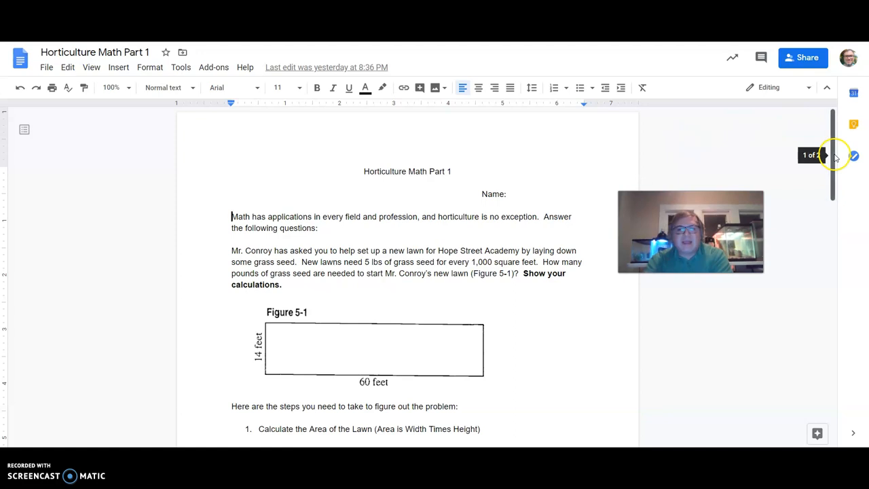
Step: Scroll down to show steps 1–3 of the lawn problem beneath Figure 5-1
{"action": "scroll", "scroll_direction": "down", "scroll_amount": 3}
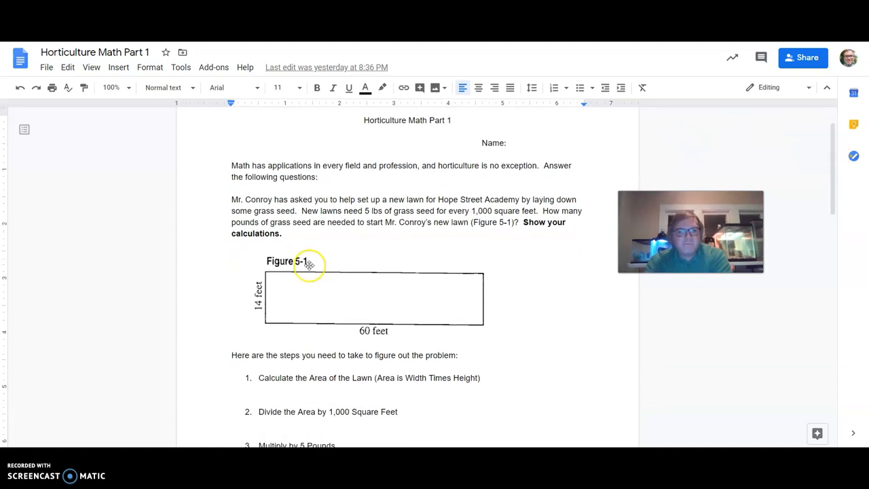
{"action": "mouse_move", "coordinate": [236, 300]}
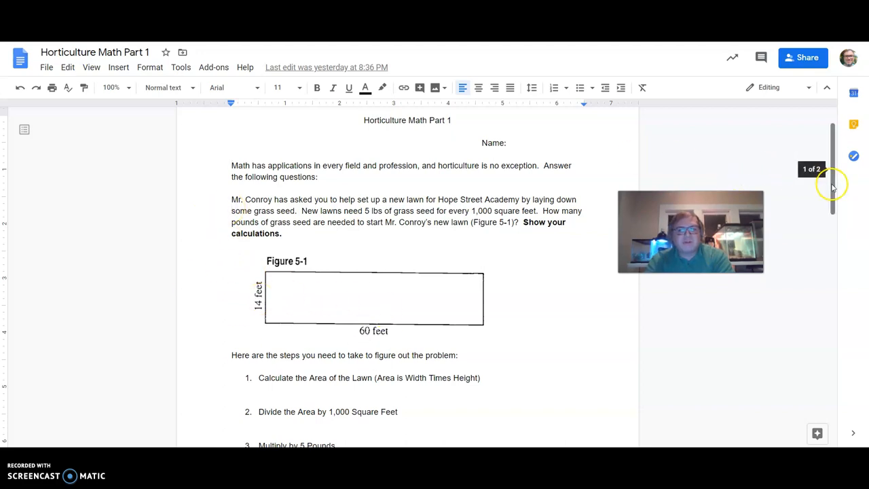
{"action": "scroll", "scroll_direction": "down", "scroll_amount": 3}
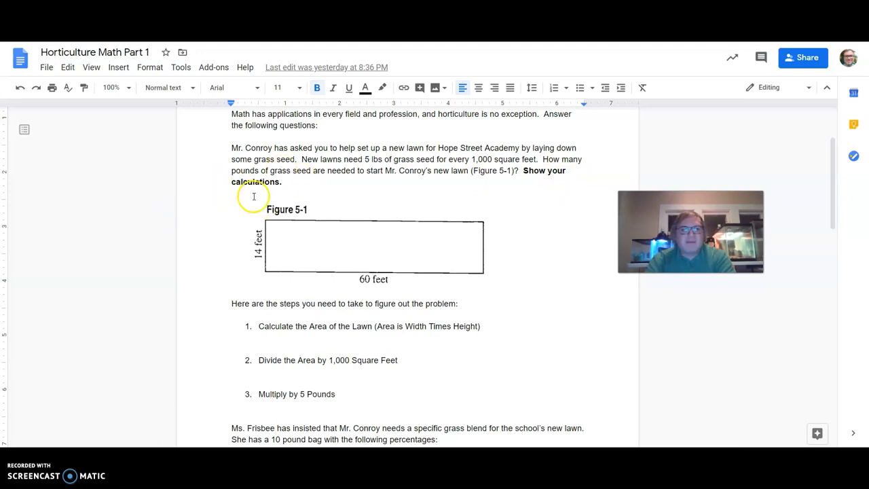
{"action": "mouse_move", "coordinate": [277, 171]}
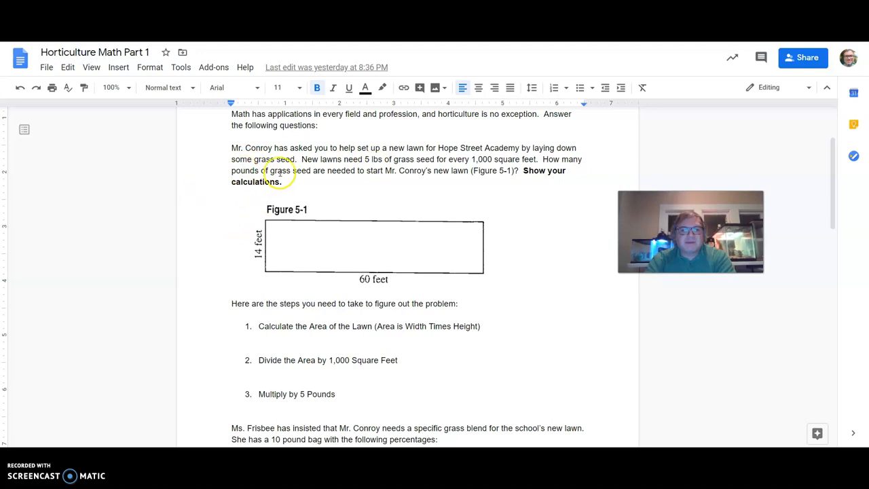
{"action": "mouse_move", "coordinate": [827, 211]}
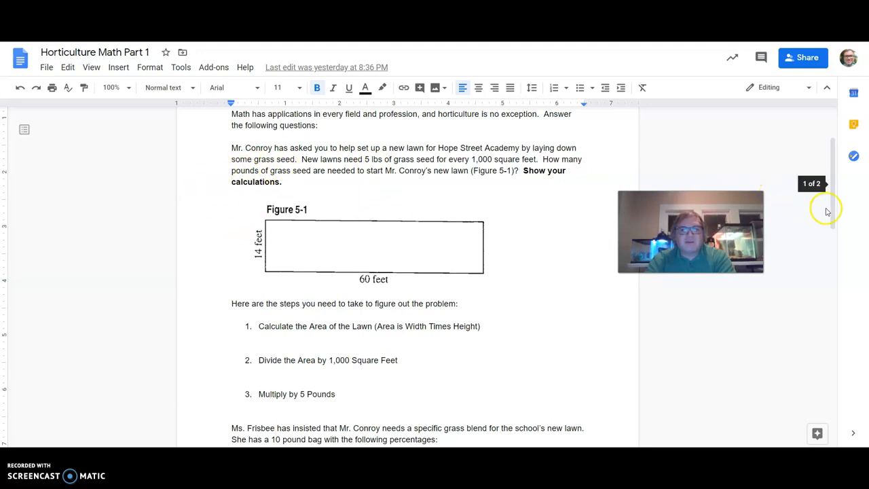
Step: Scroll to Ms. Frisbee's 10-pound grass blend problem and its four seed percentages
{"action": "scroll", "scroll_direction": "down", "scroll_amount": 3}
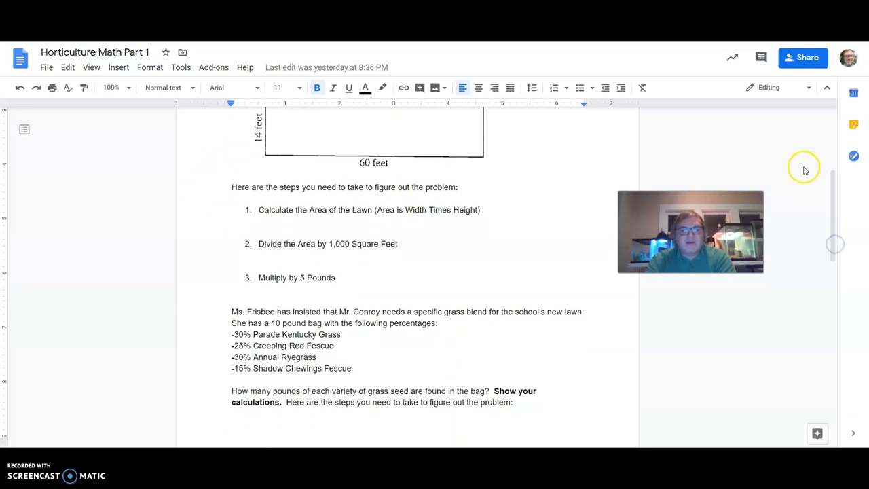
{"action": "scroll", "scroll_direction": "up", "scroll_amount": 3}
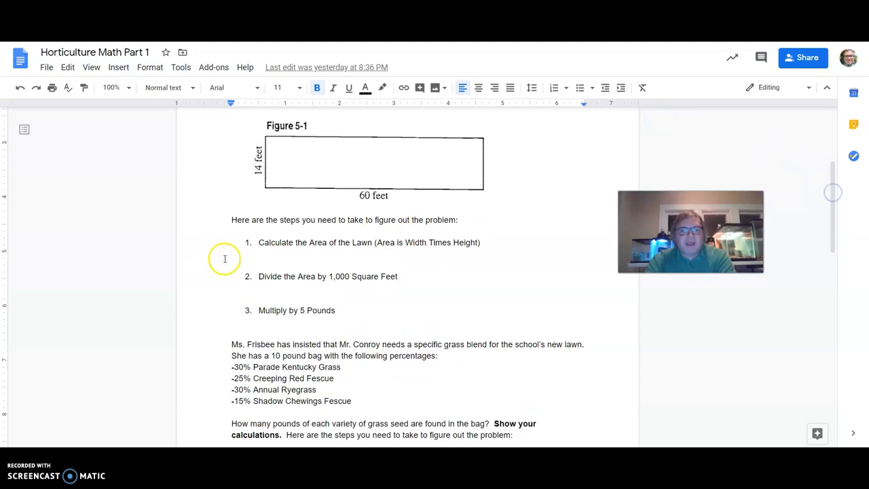
{"action": "mouse_move", "coordinate": [288, 256]}
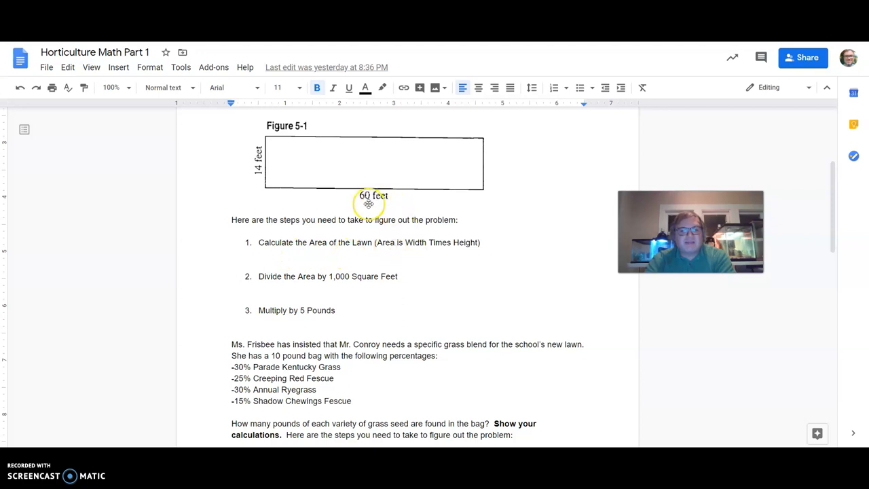
{"action": "mouse_move", "coordinate": [321, 198]}
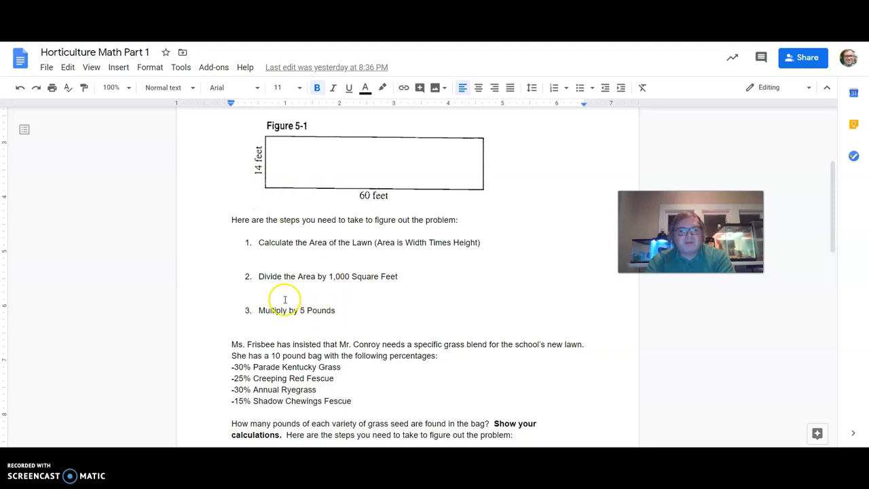
{"action": "mouse_move", "coordinate": [353, 288]}
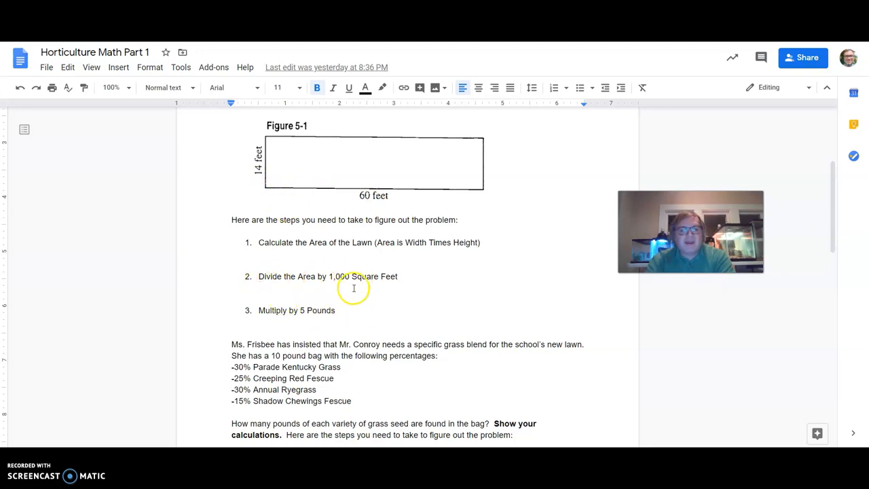
{"action": "mouse_move", "coordinate": [346, 293]}
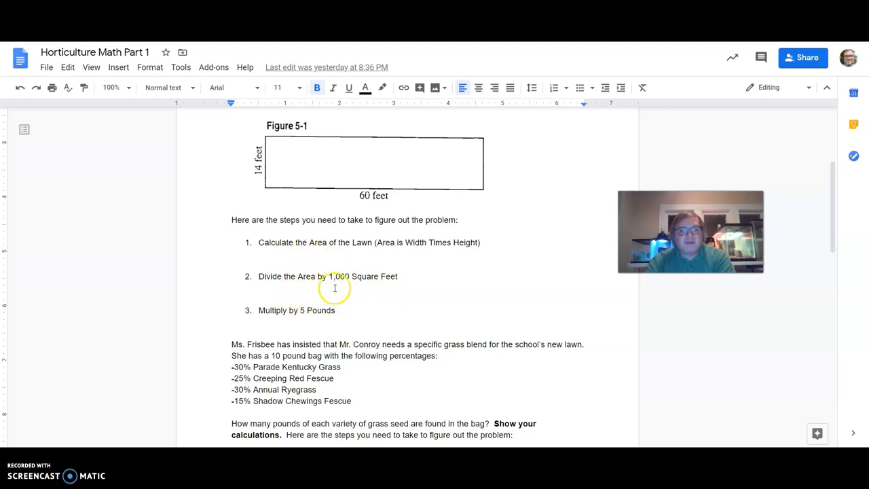
{"action": "mouse_move", "coordinate": [268, 324]}
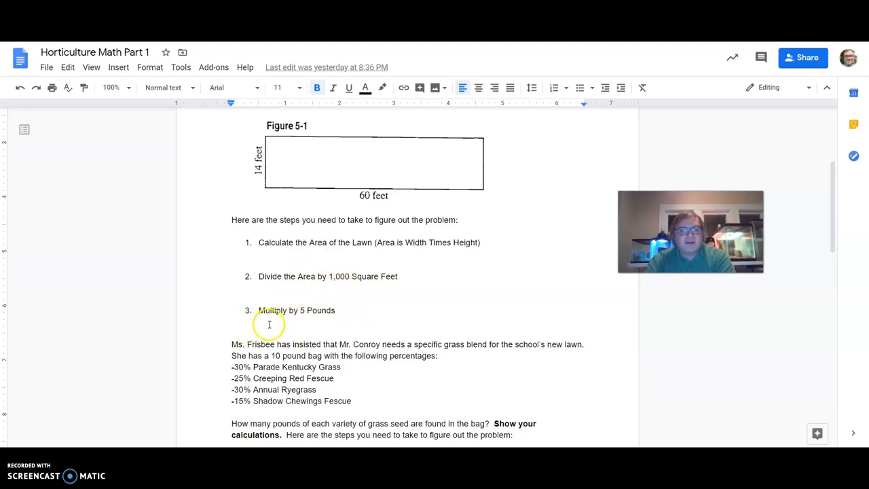
{"action": "mouse_move", "coordinate": [511, 303]}
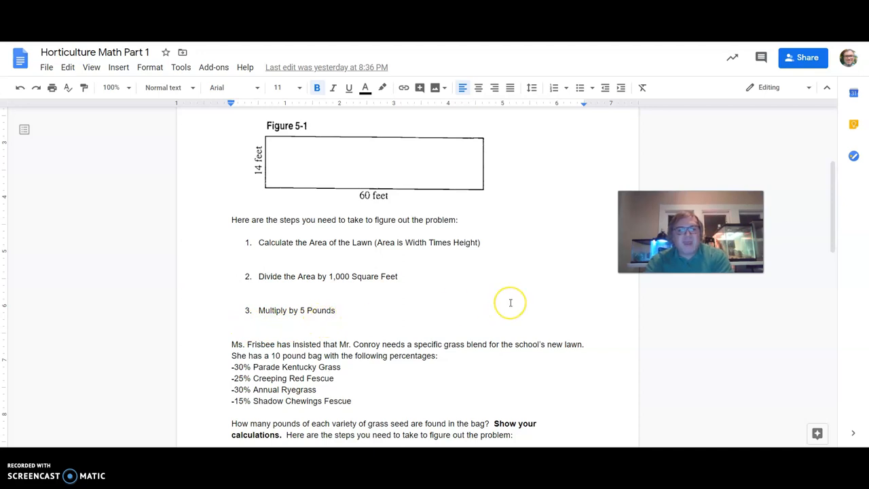
{"action": "mouse_move", "coordinate": [409, 359]}
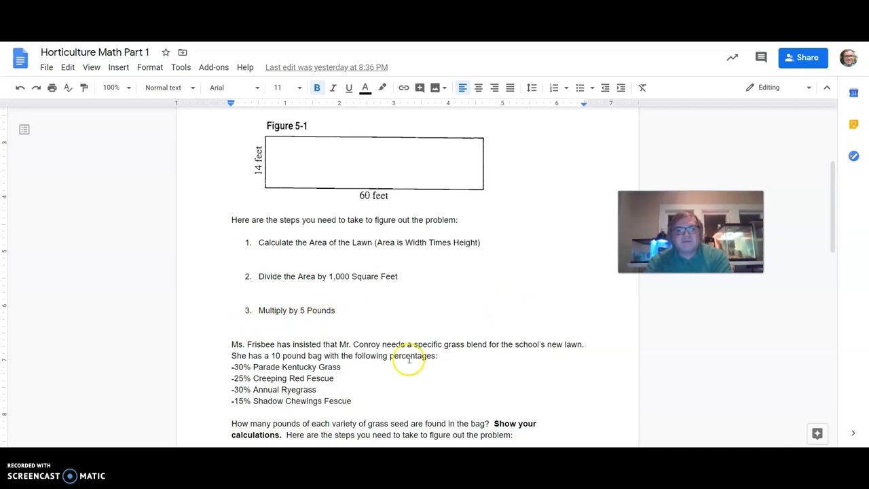
{"action": "mouse_move", "coordinate": [361, 313]}
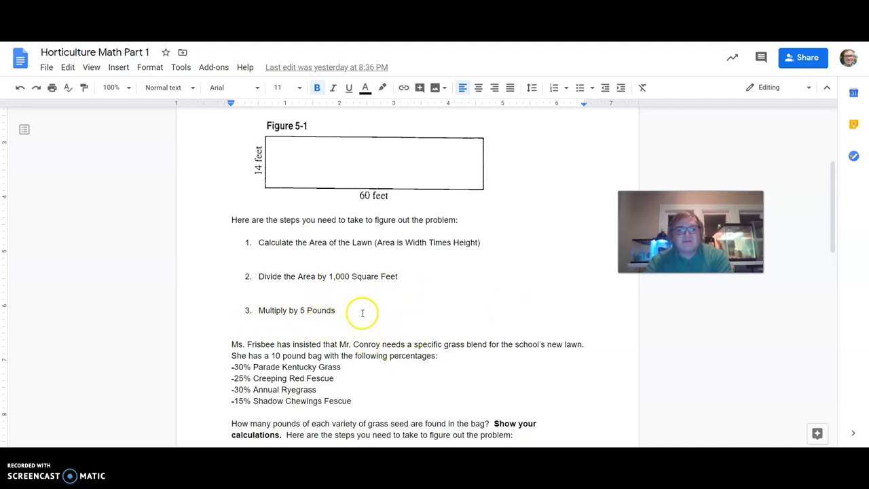
{"action": "mouse_move", "coordinate": [301, 248]}
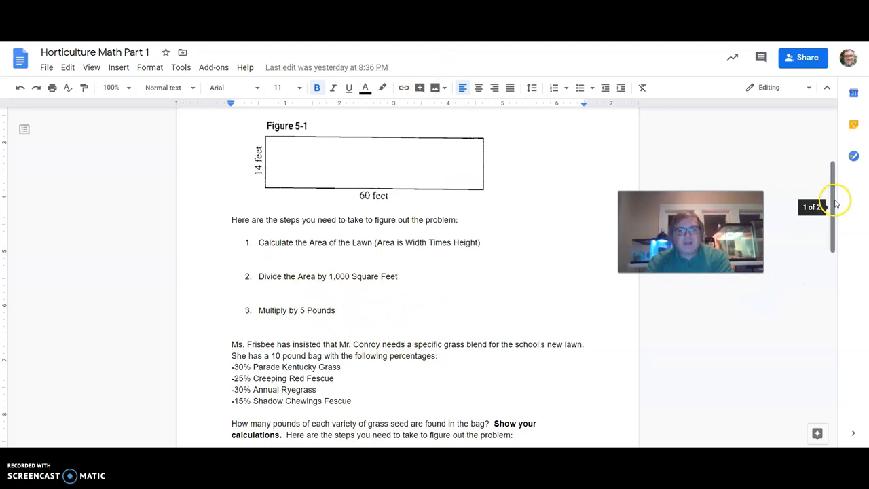
Step: Scroll to page 2's blend steps converting pounds to ounces and percents to decimals
{"action": "scroll", "scroll_direction": "down", "scroll_amount": 3}
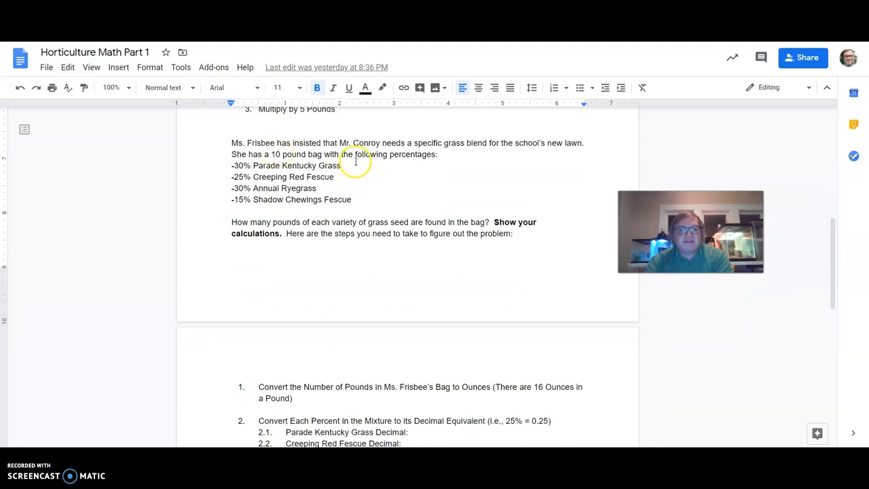
{"action": "mouse_move", "coordinate": [429, 174]}
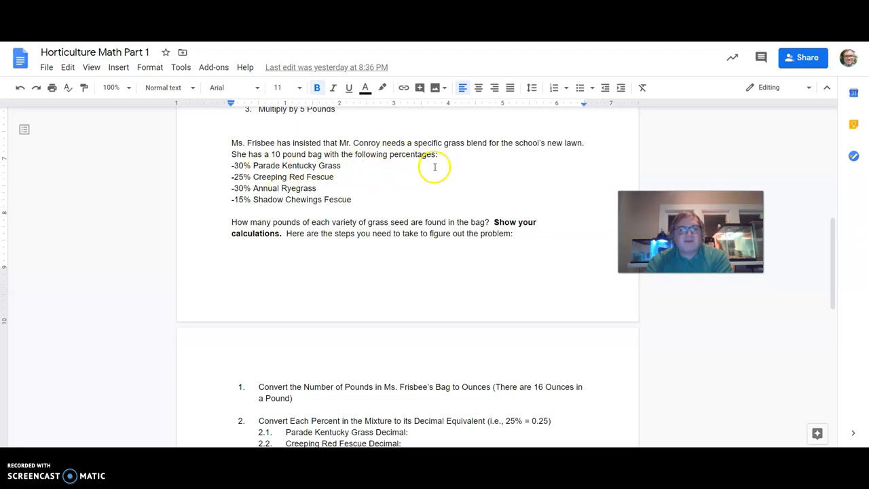
{"action": "mouse_move", "coordinate": [295, 174]}
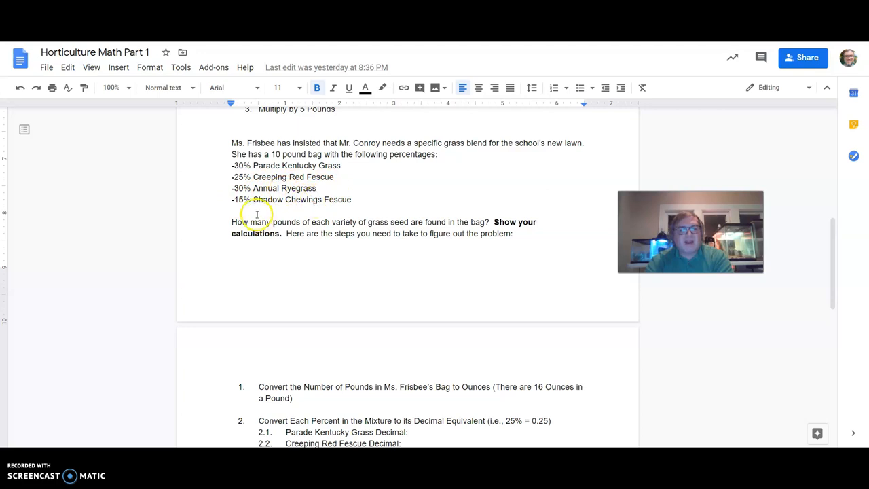
{"action": "mouse_move", "coordinate": [365, 258]}
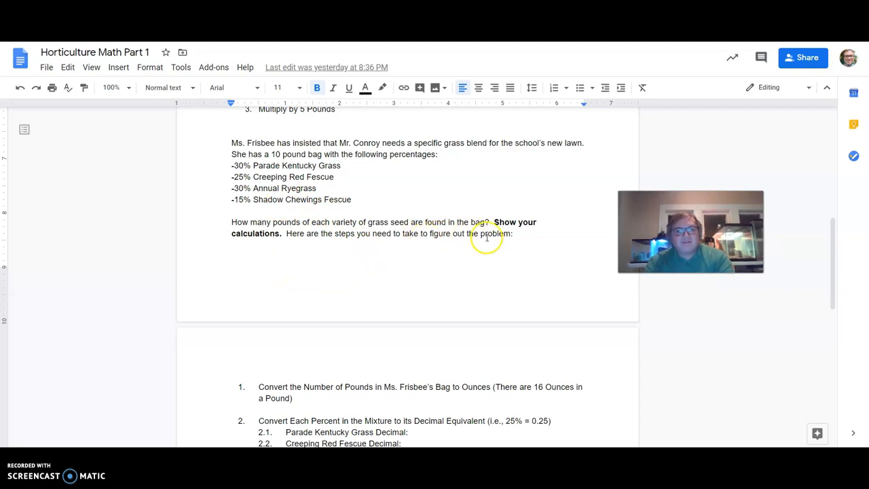
{"action": "mouse_move", "coordinate": [322, 247]}
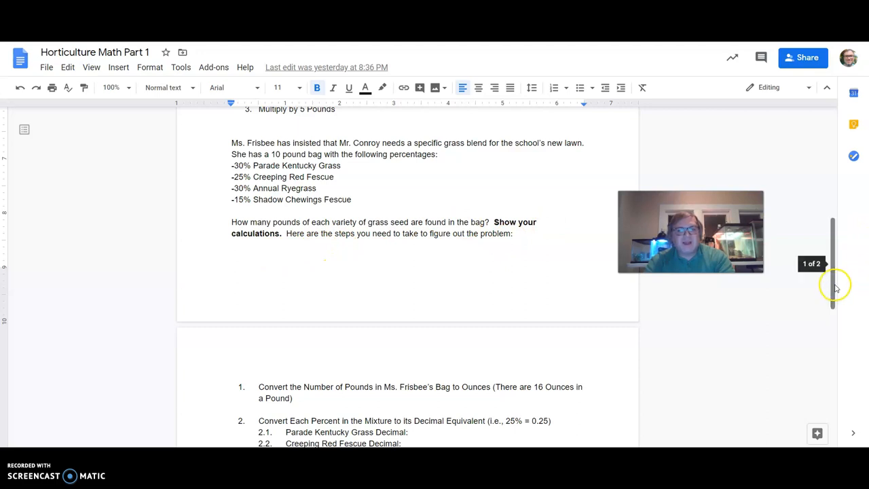
{"action": "scroll", "scroll_direction": "down", "scroll_amount": 3}
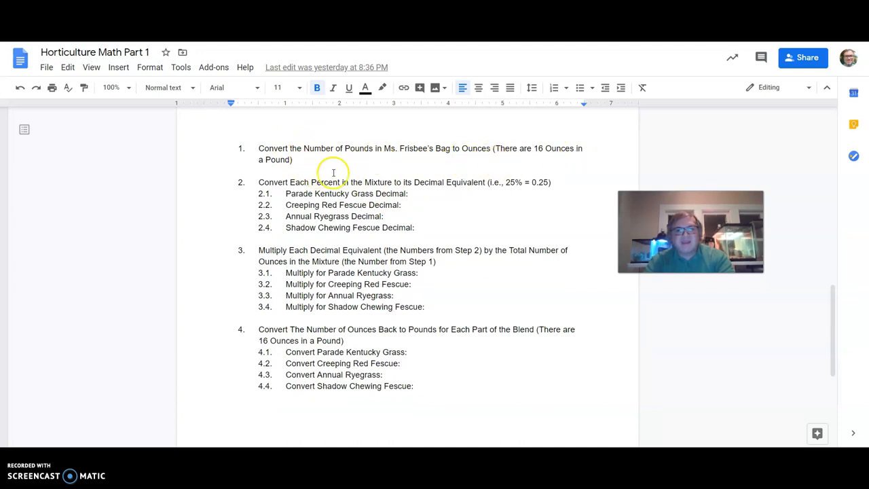
{"action": "mouse_move", "coordinate": [483, 163]}
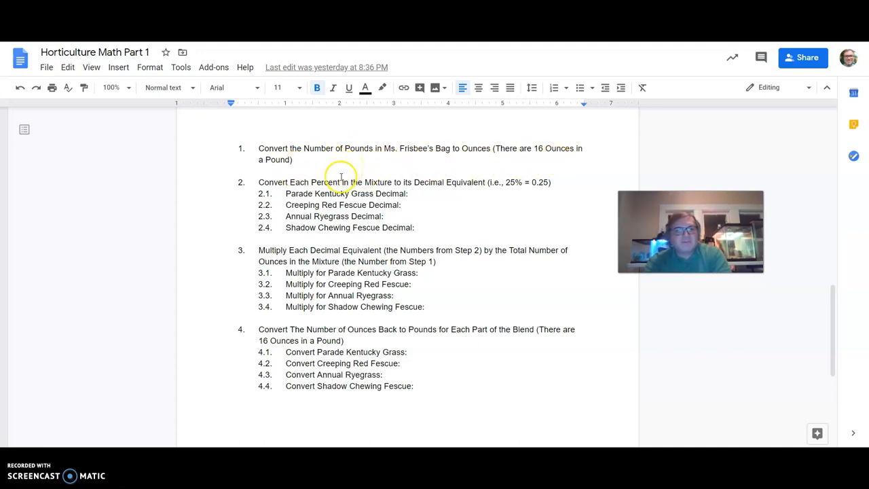
{"action": "mouse_move", "coordinate": [445, 188]}
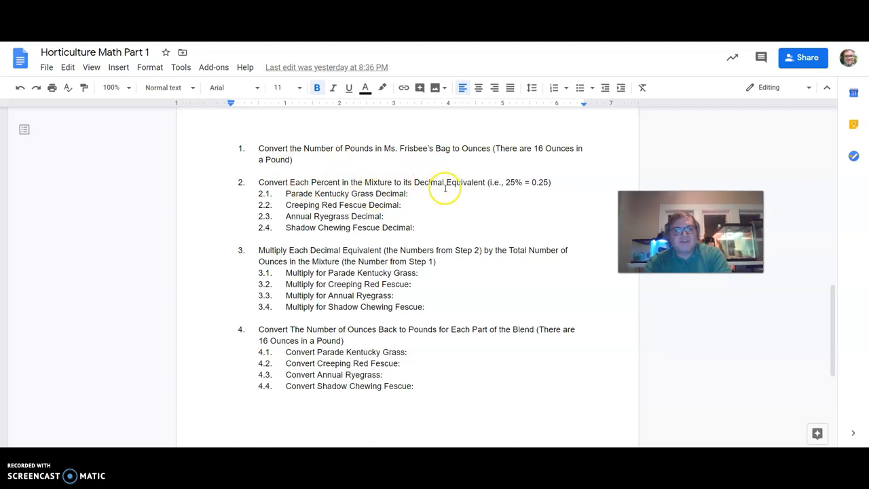
{"action": "mouse_move", "coordinate": [510, 186]}
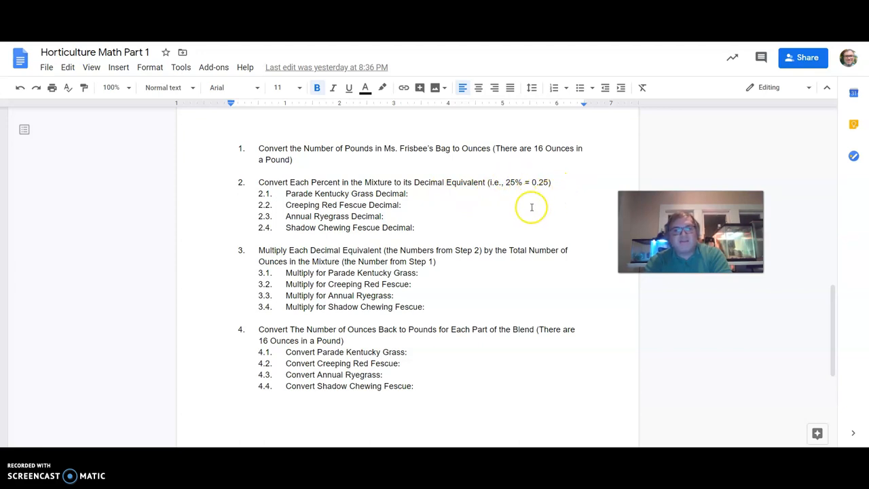
{"action": "mouse_move", "coordinate": [495, 190]}
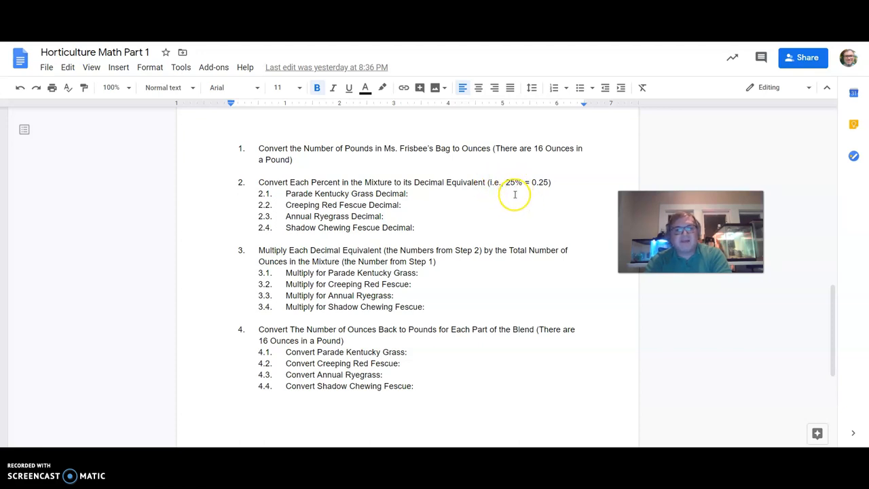
{"action": "mouse_move", "coordinate": [547, 195]}
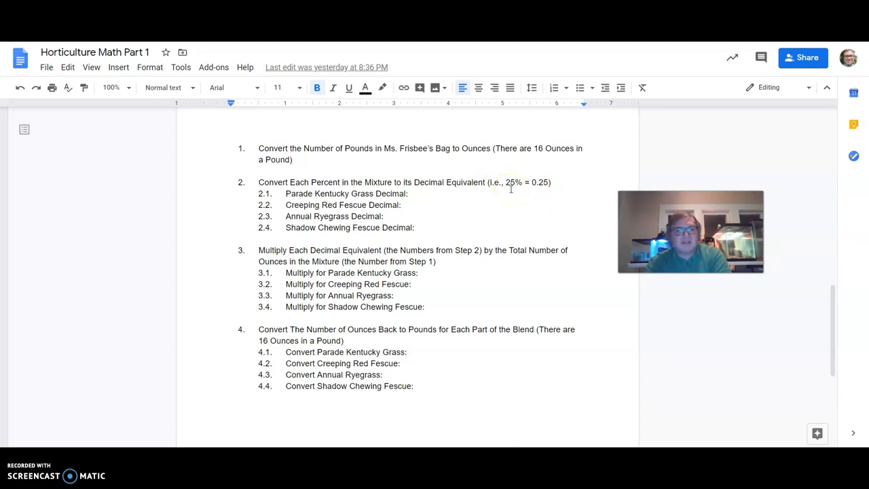
{"action": "mouse_move", "coordinate": [455, 205]}
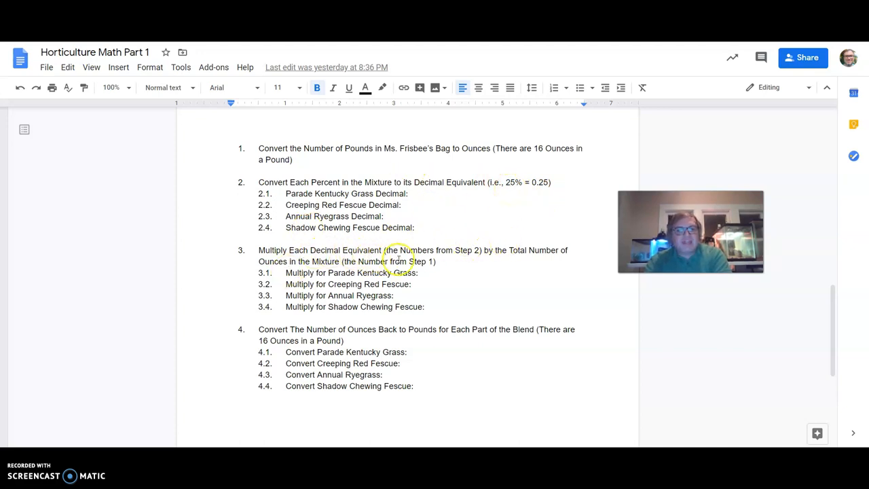
{"action": "mouse_move", "coordinate": [432, 234]}
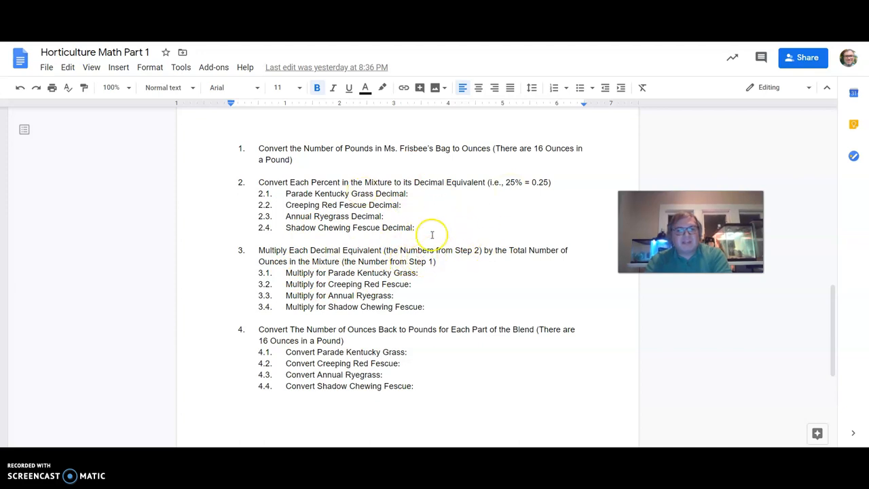
{"action": "mouse_move", "coordinate": [408, 181]}
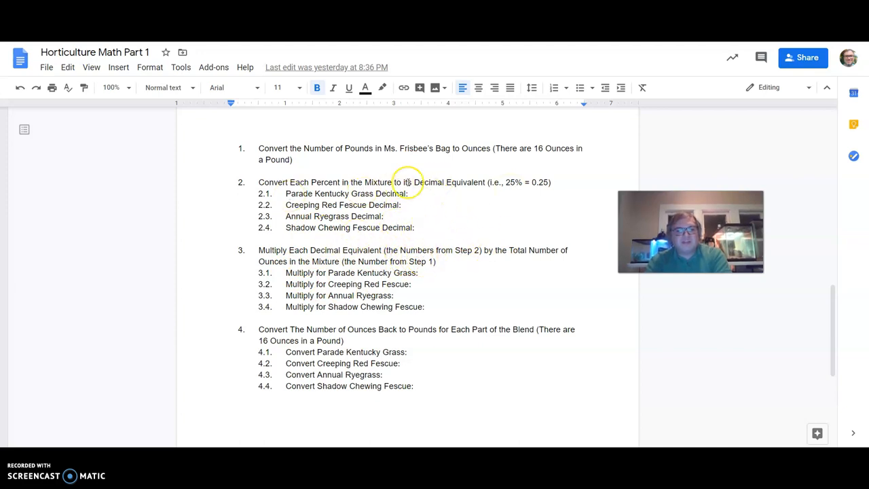
{"action": "mouse_move", "coordinate": [343, 257]}
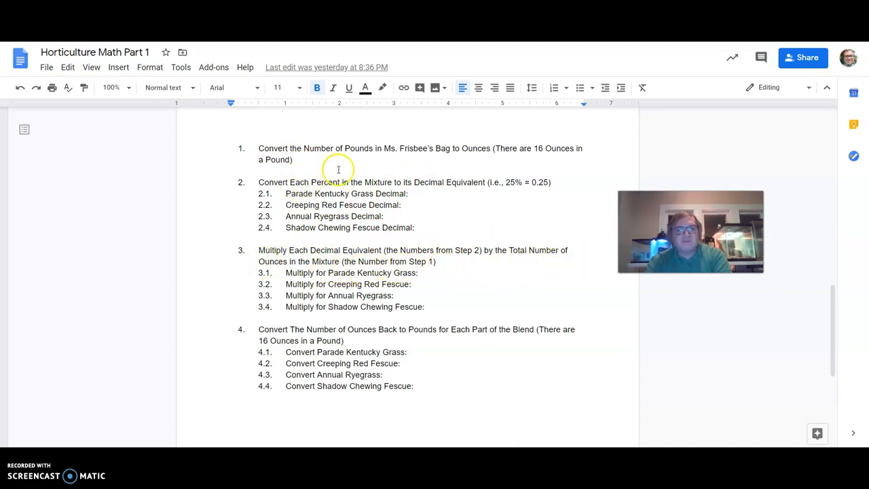
{"action": "mouse_move", "coordinate": [362, 148]}
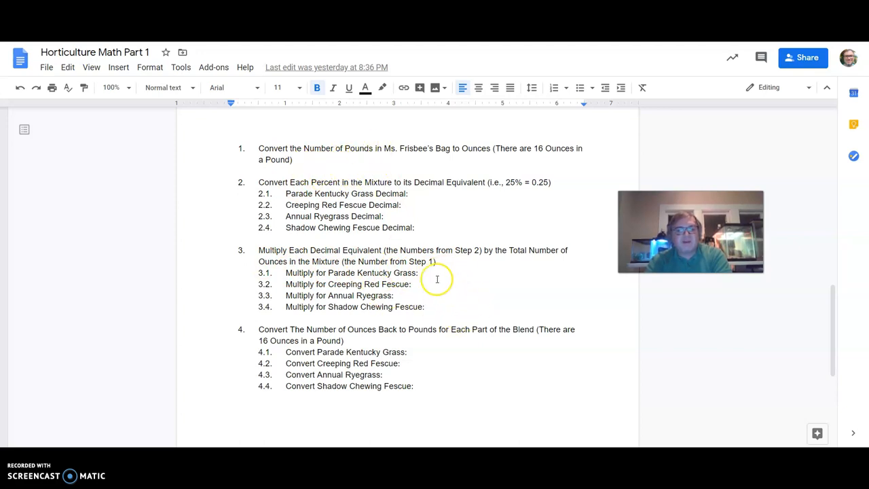
{"action": "mouse_move", "coordinate": [841, 347]}
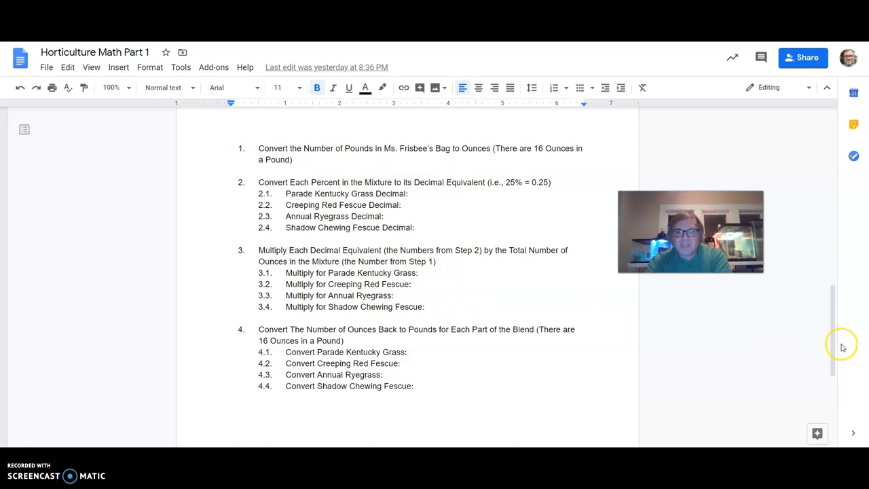
{"action": "scroll", "scroll_direction": "down", "scroll_amount": 3}
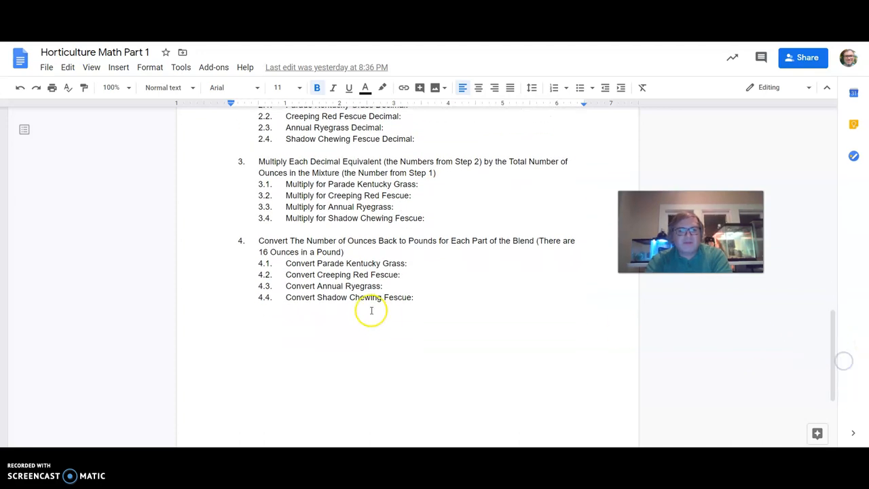
{"action": "mouse_move", "coordinate": [476, 254]}
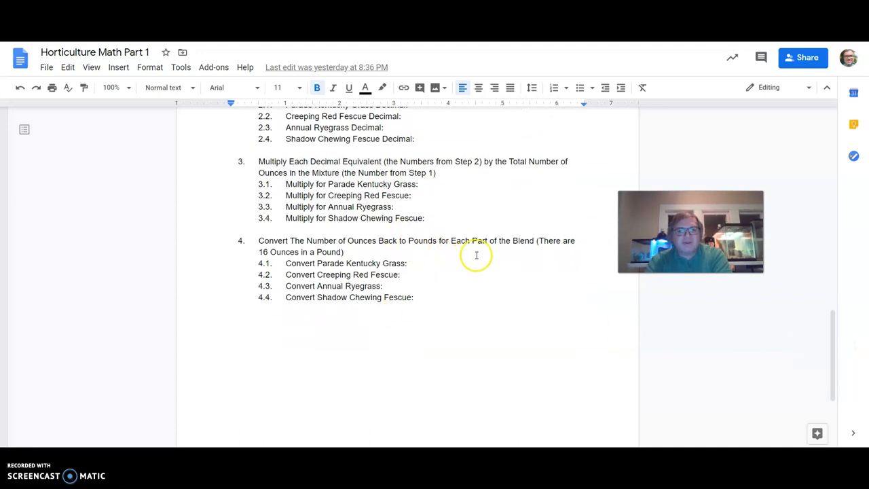
{"action": "mouse_move", "coordinate": [362, 263]}
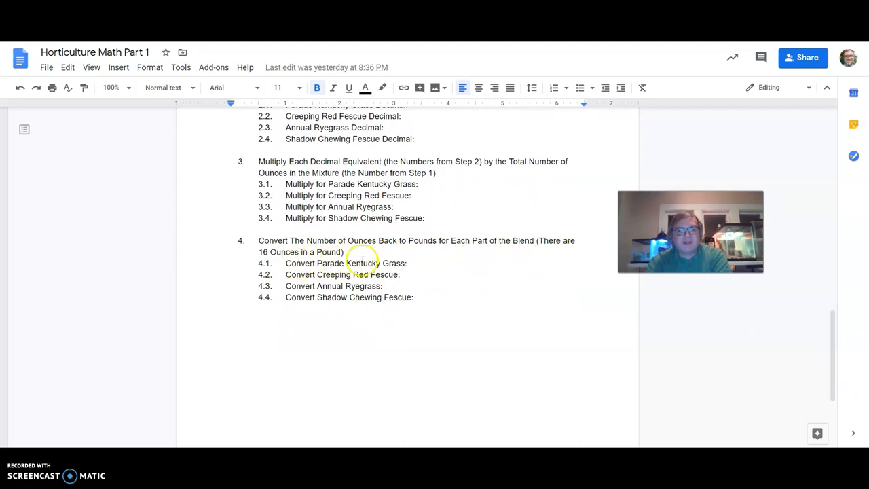
{"action": "mouse_move", "coordinate": [399, 231]}
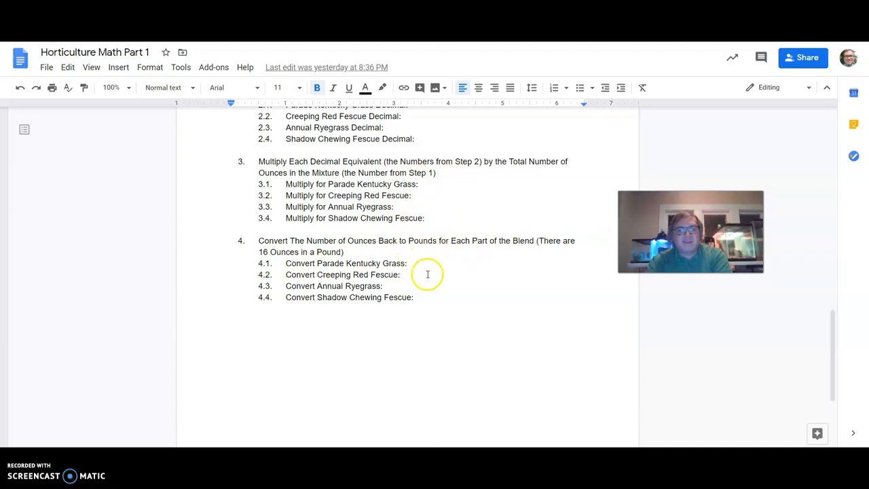
{"action": "mouse_move", "coordinate": [373, 262]}
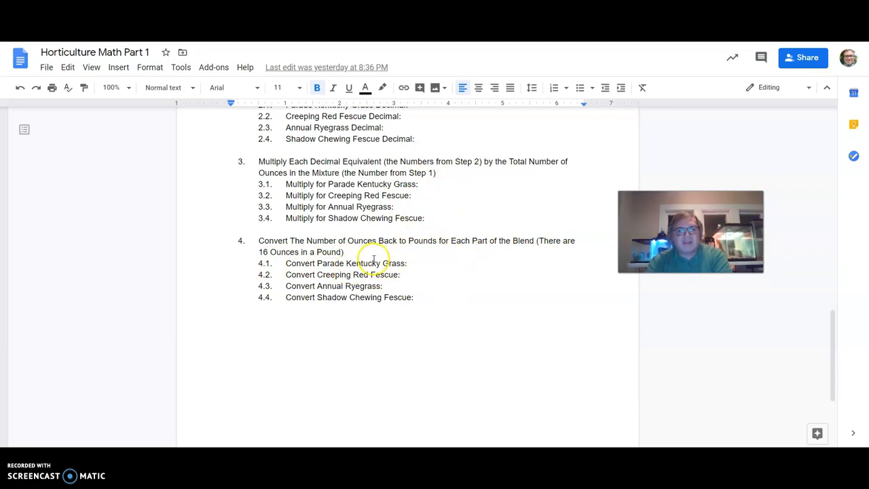
{"action": "mouse_move", "coordinate": [441, 257]}
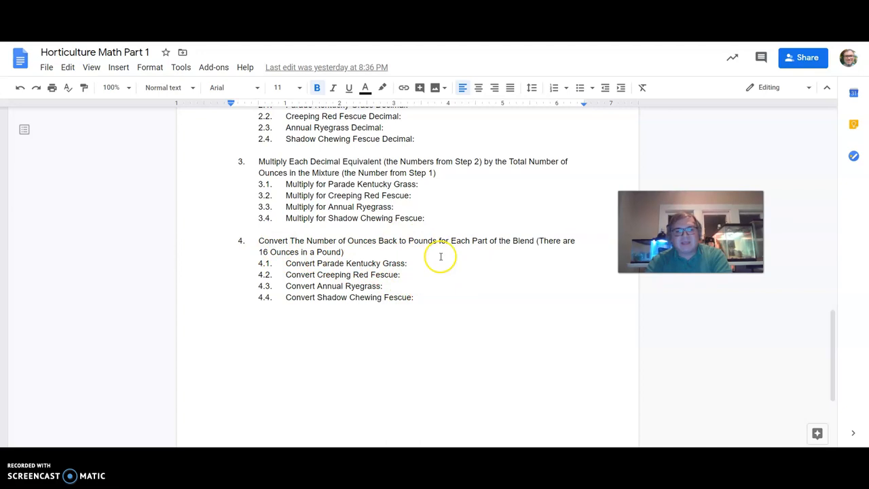
{"action": "mouse_move", "coordinate": [407, 342]}
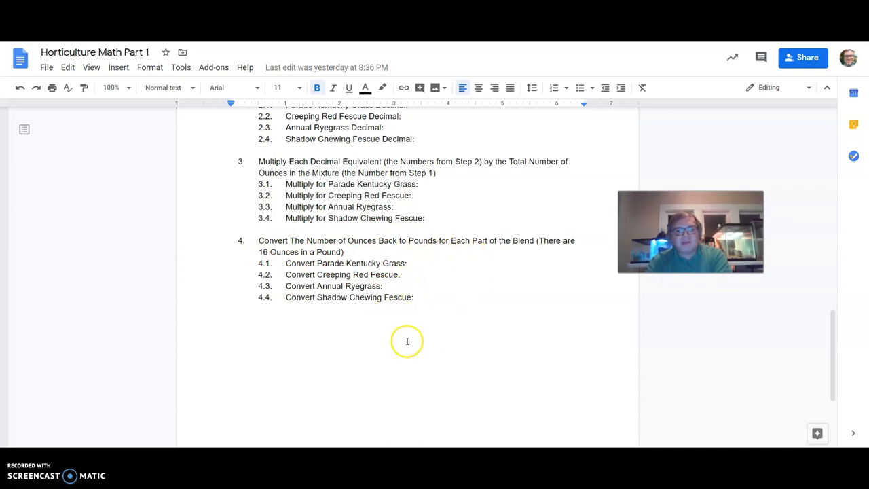
{"action": "mouse_move", "coordinate": [423, 257]}
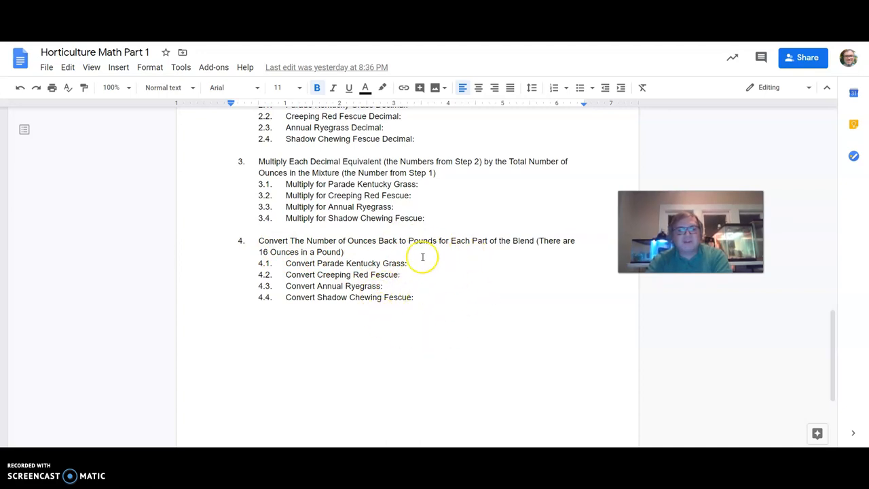
{"action": "mouse_move", "coordinate": [344, 296]}
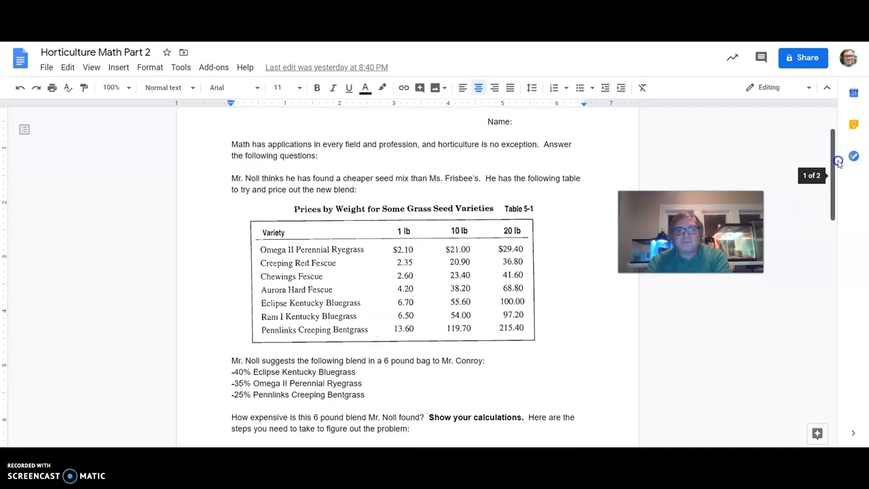
Step: Scroll through the Part 2 price table and Mr. Noll's 6-pound blend steps to price per ounce
{"action": "scroll", "scroll_direction": "down", "scroll_amount": 3}
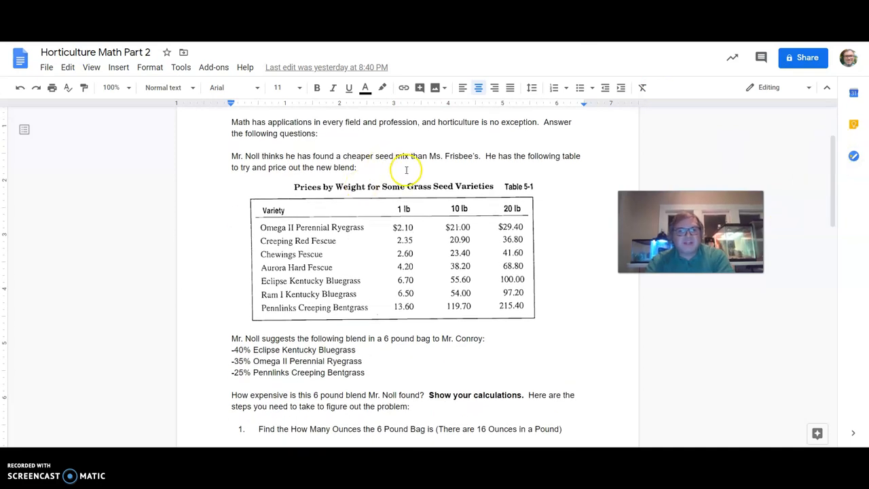
{"action": "mouse_move", "coordinate": [255, 176]}
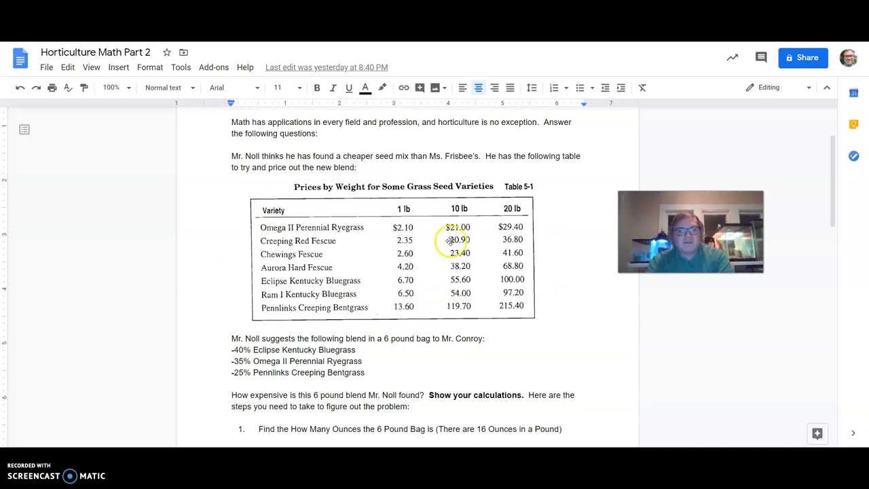
{"action": "mouse_move", "coordinate": [844, 190]}
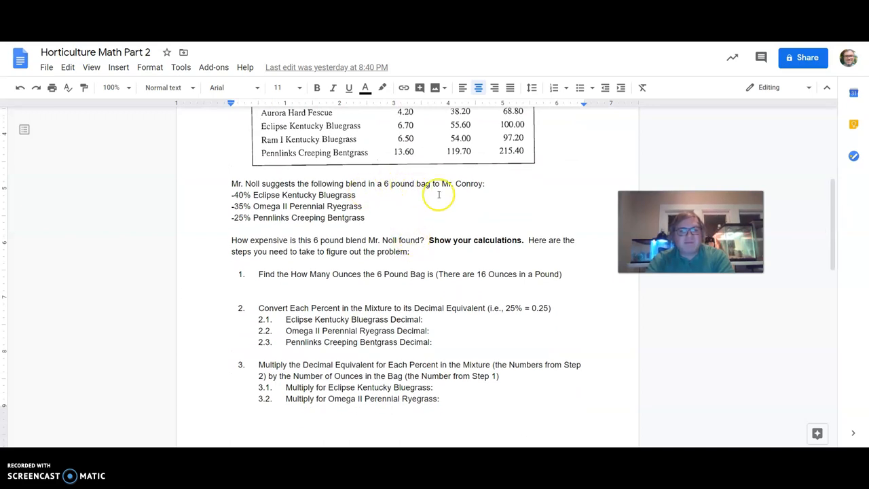
{"action": "mouse_move", "coordinate": [205, 203]}
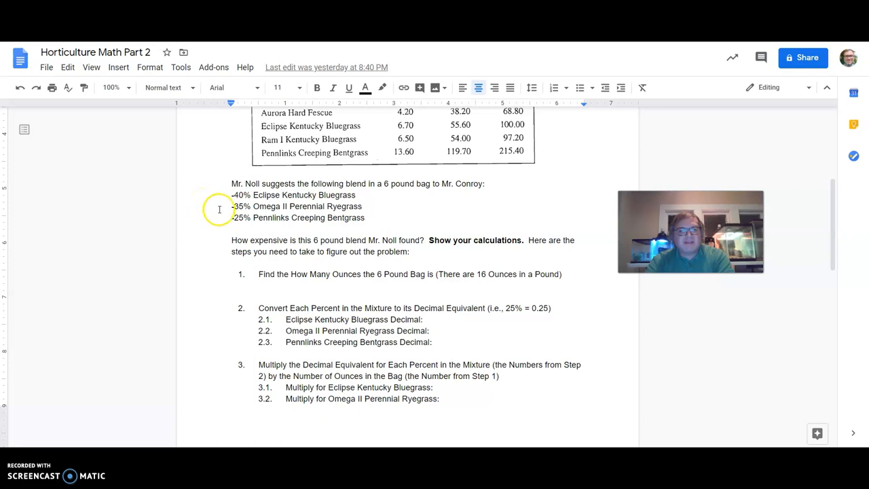
{"action": "mouse_move", "coordinate": [227, 212]}
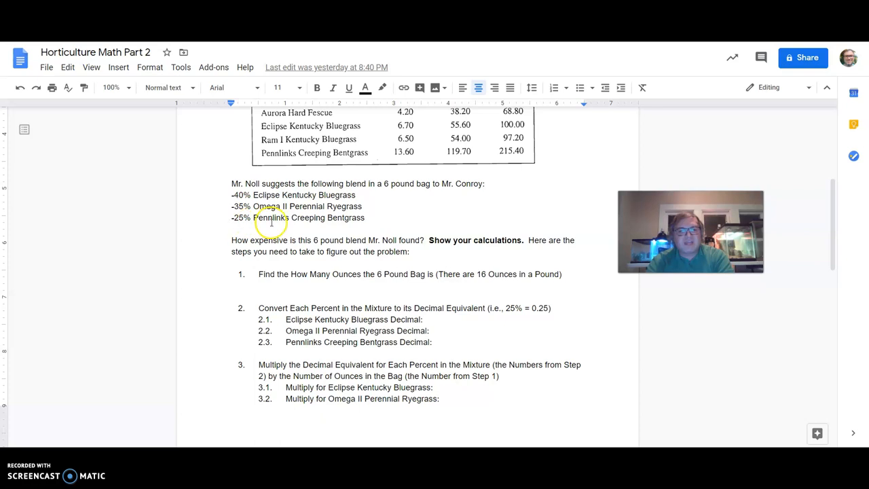
{"action": "mouse_move", "coordinate": [332, 231]}
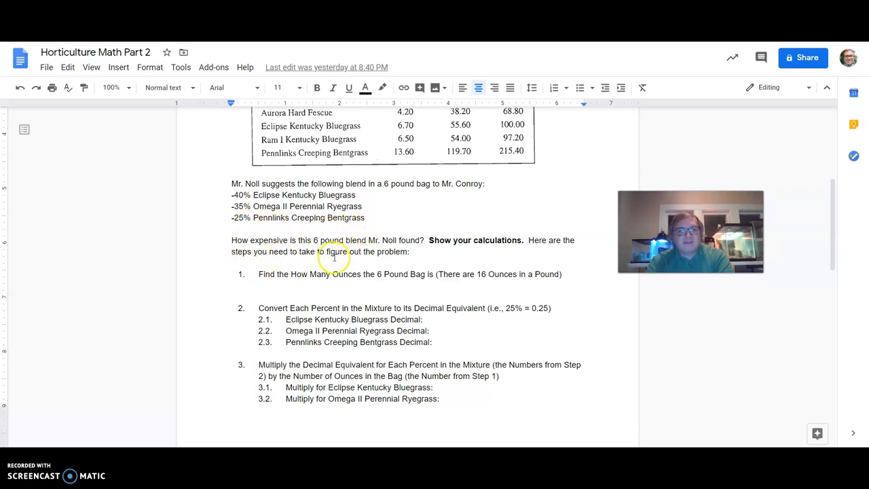
{"action": "mouse_move", "coordinate": [440, 256]}
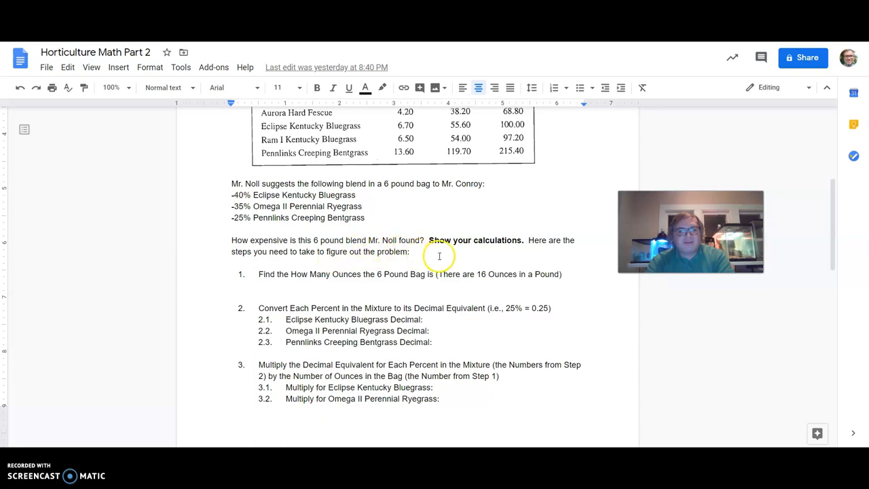
{"action": "mouse_move", "coordinate": [277, 271]}
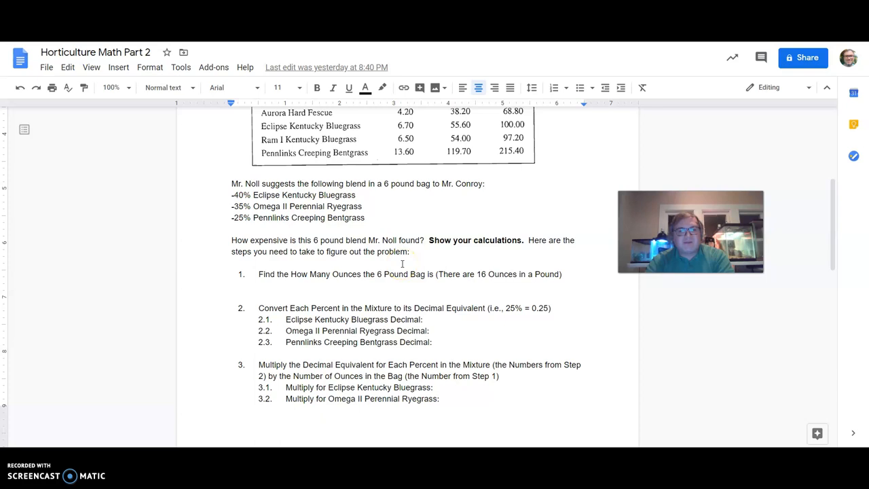
{"action": "scroll", "scroll_direction": "down", "scroll_amount": 3}
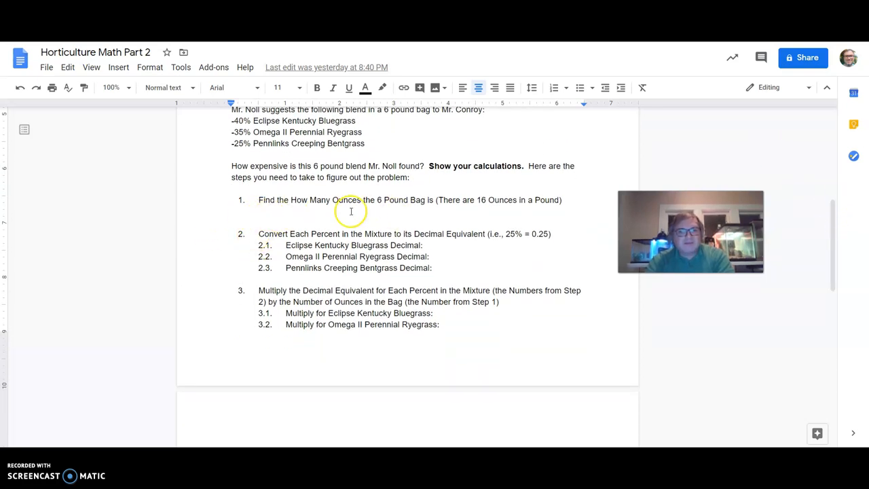
{"action": "mouse_move", "coordinate": [560, 217]}
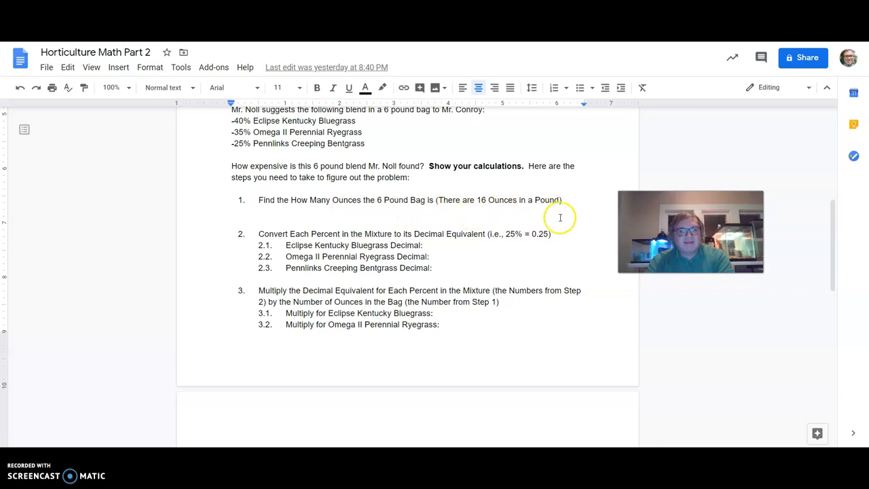
{"action": "mouse_move", "coordinate": [414, 212]}
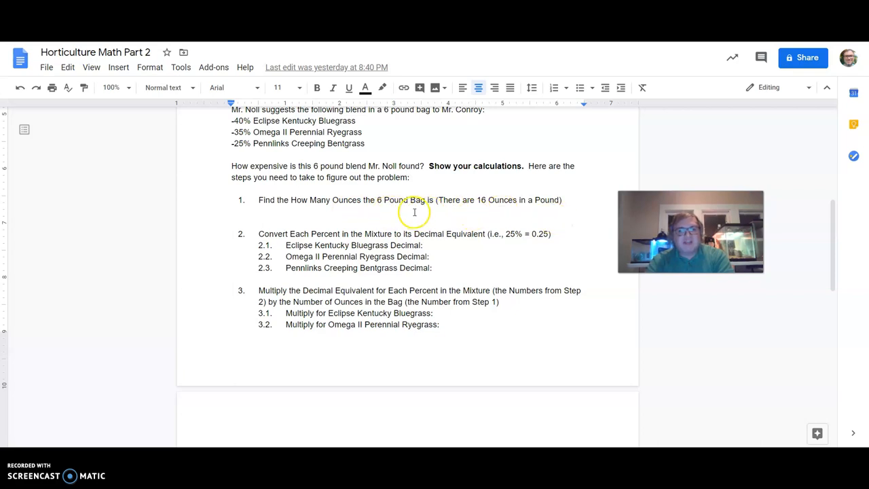
{"action": "mouse_move", "coordinate": [465, 207]}
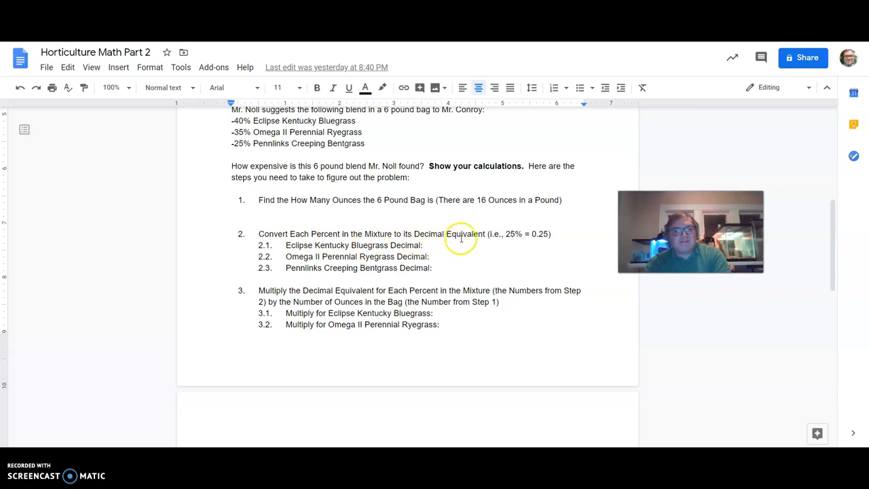
{"action": "mouse_move", "coordinate": [514, 260]}
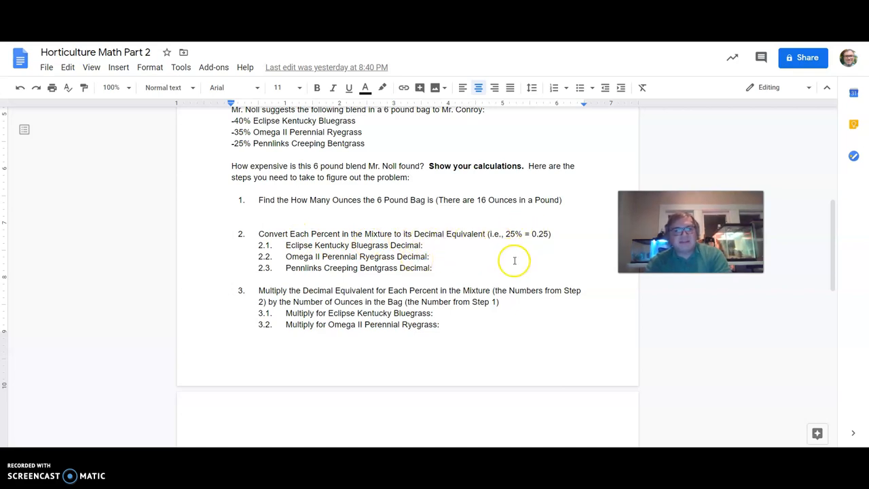
{"action": "mouse_move", "coordinate": [510, 239]}
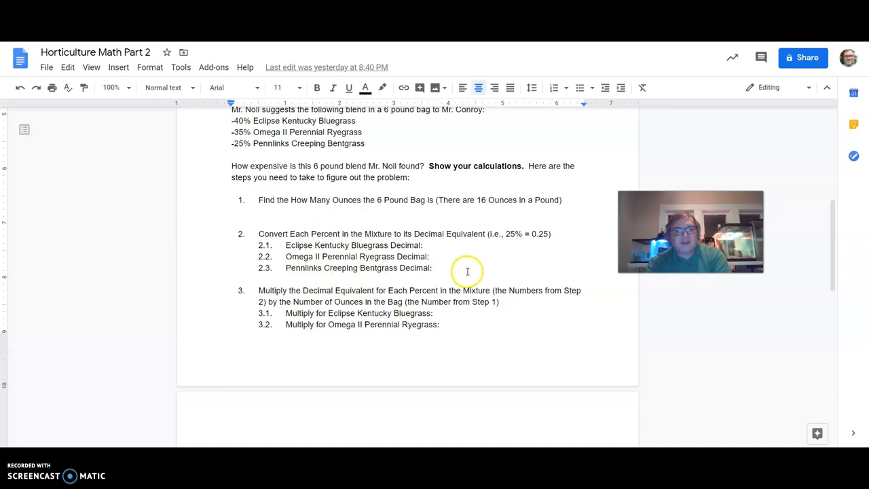
{"action": "scroll", "scroll_direction": "down", "scroll_amount": 3}
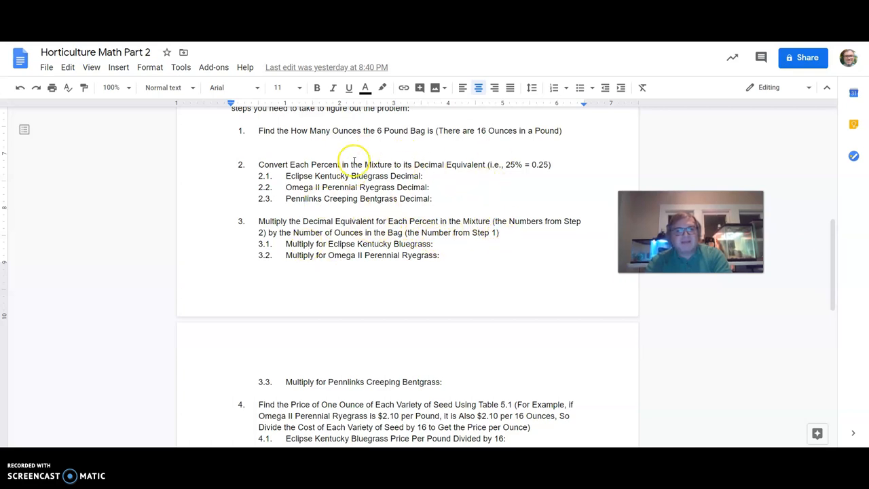
{"action": "mouse_move", "coordinate": [382, 264]}
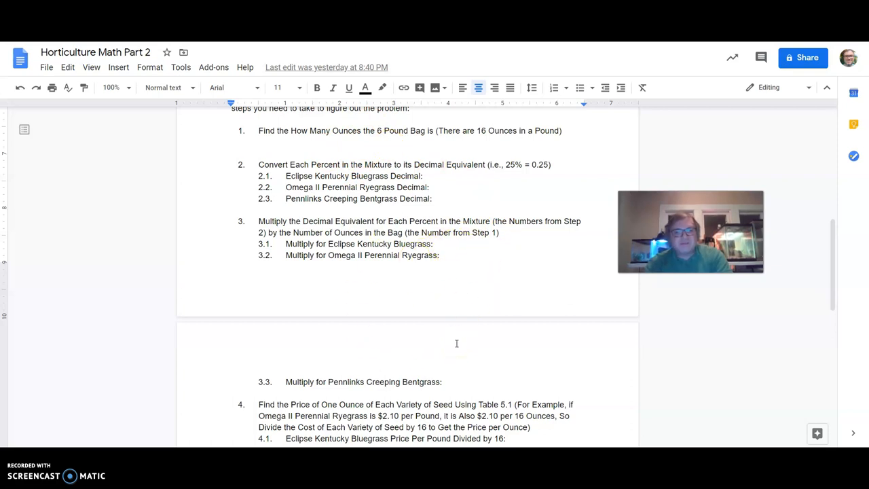
{"action": "mouse_move", "coordinate": [555, 341]}
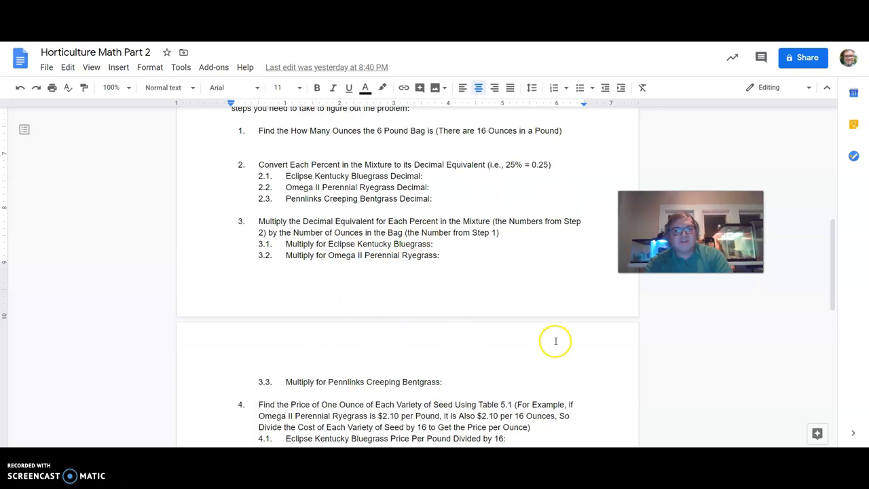
Step: Scroll to show the six-step blend procedure and Ms. Coffman's fertilizer problem
{"action": "scroll", "scroll_direction": "down", "scroll_amount": 3}
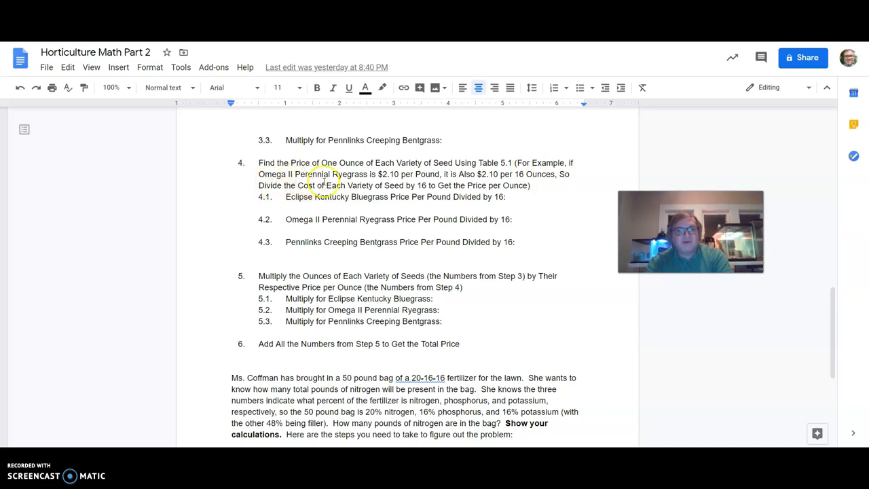
{"action": "mouse_move", "coordinate": [436, 181]}
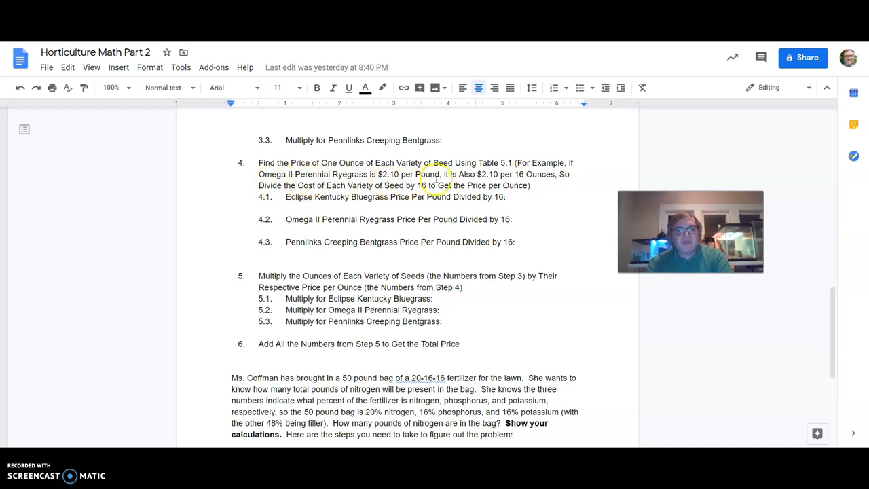
{"action": "mouse_move", "coordinate": [534, 185]}
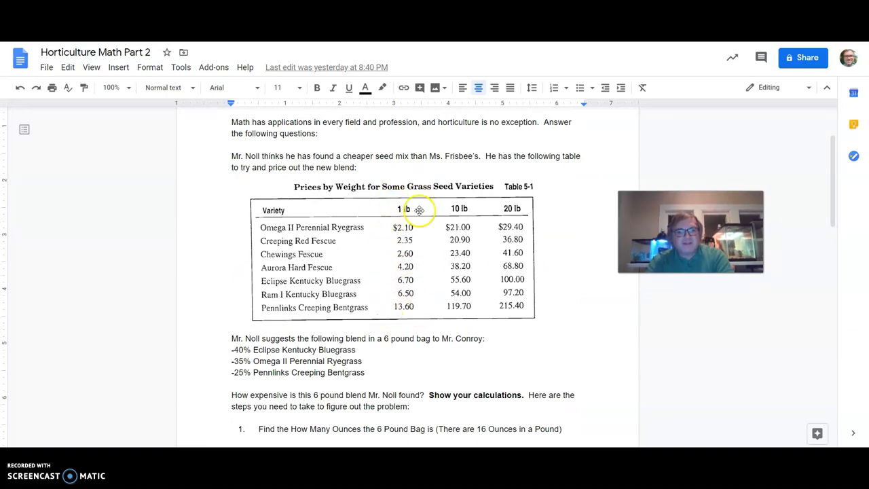
{"action": "mouse_move", "coordinate": [387, 299]}
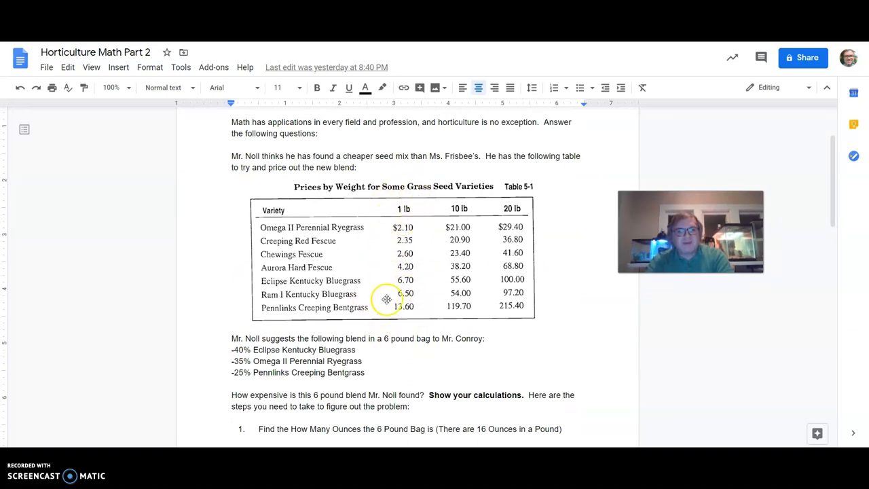
{"action": "mouse_move", "coordinate": [415, 227]}
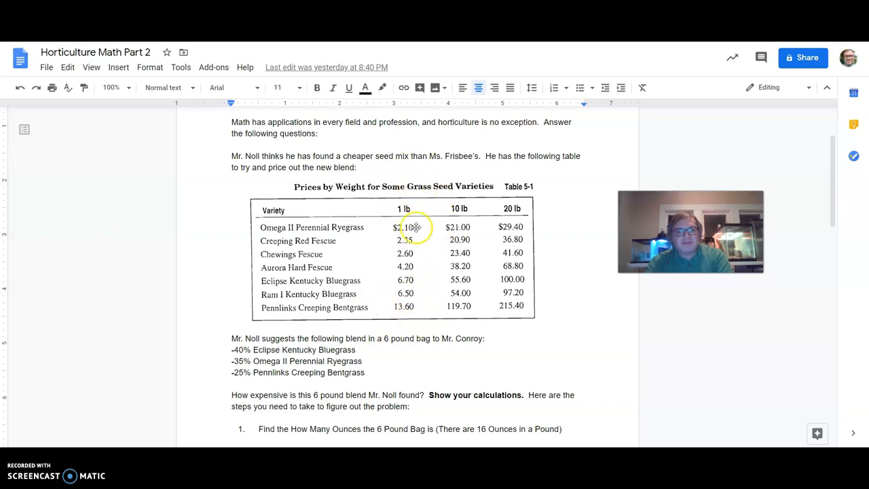
{"action": "mouse_move", "coordinate": [367, 235]}
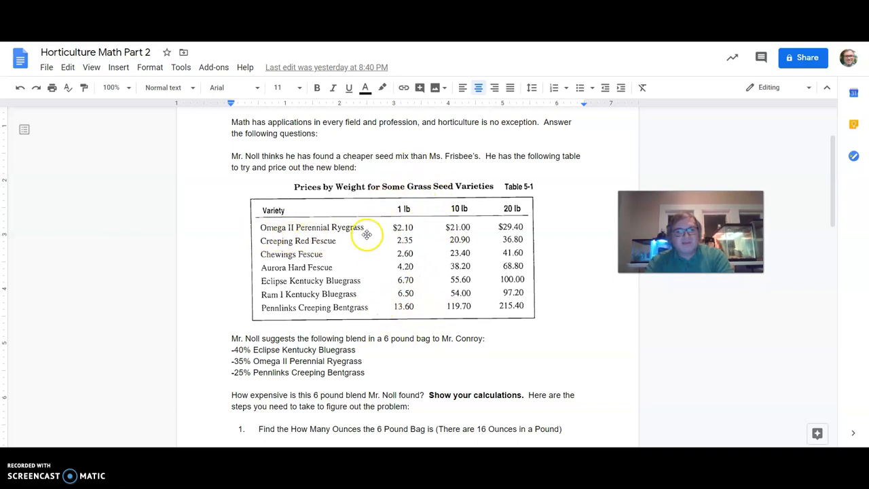
{"action": "mouse_move", "coordinate": [414, 235]}
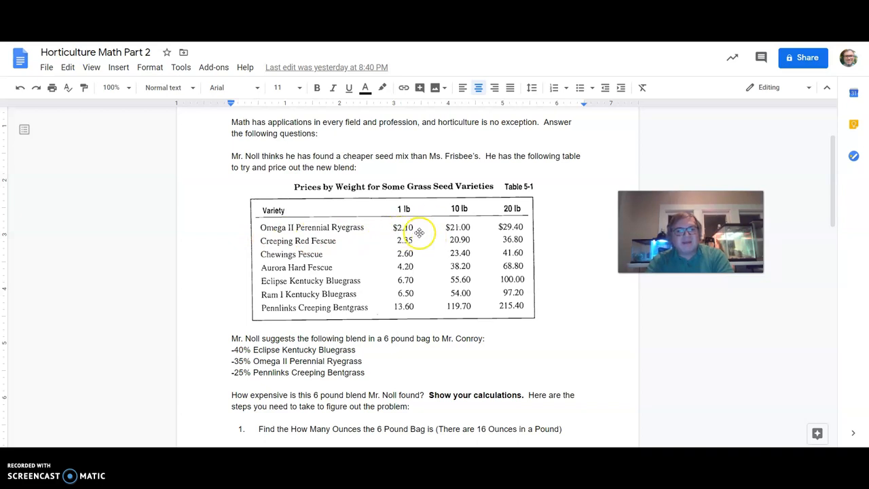
Step: Scroll down to the fertilizer problem's two steps: nitrogen percent to decimal, then times bag weight
{"action": "scroll", "scroll_direction": "down", "scroll_amount": 3}
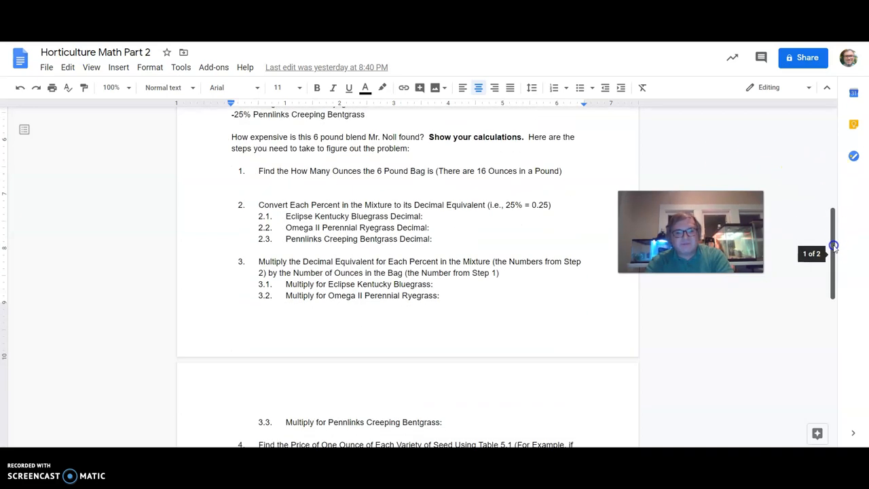
{"action": "scroll", "scroll_direction": "down", "scroll_amount": 3}
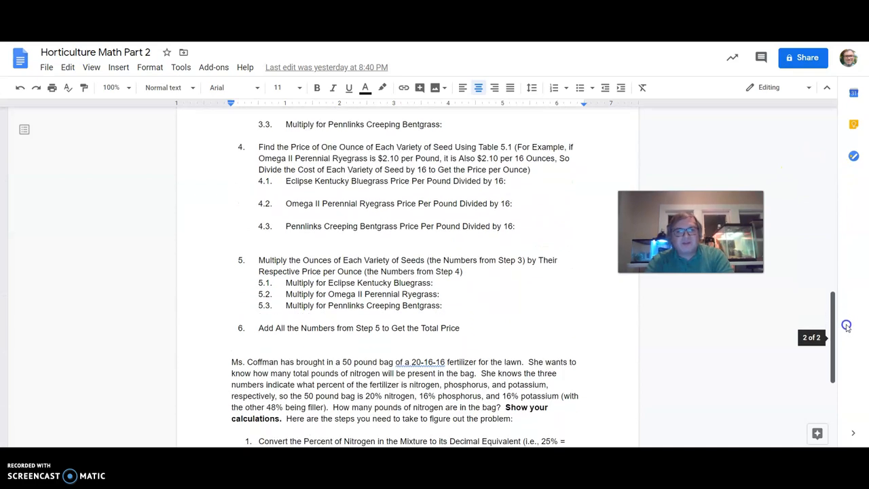
{"action": "scroll", "scroll_direction": "down", "scroll_amount": 3}
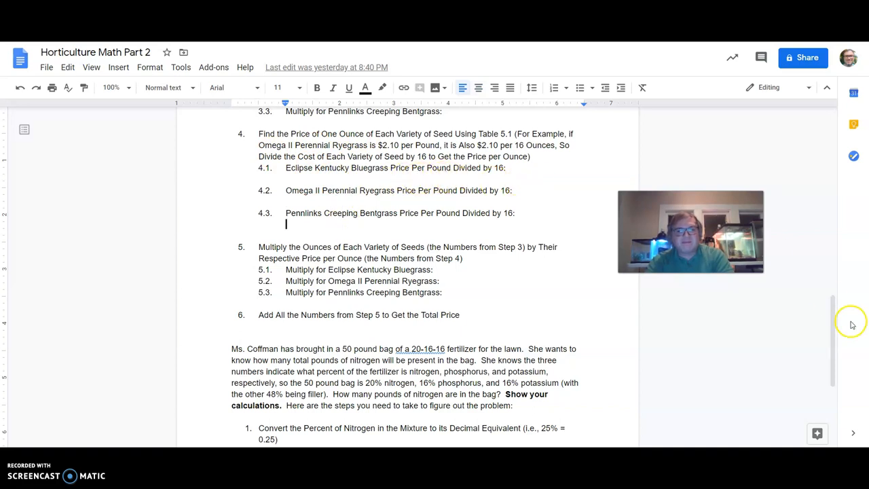
{"action": "scroll", "scroll_direction": "down", "scroll_amount": 3}
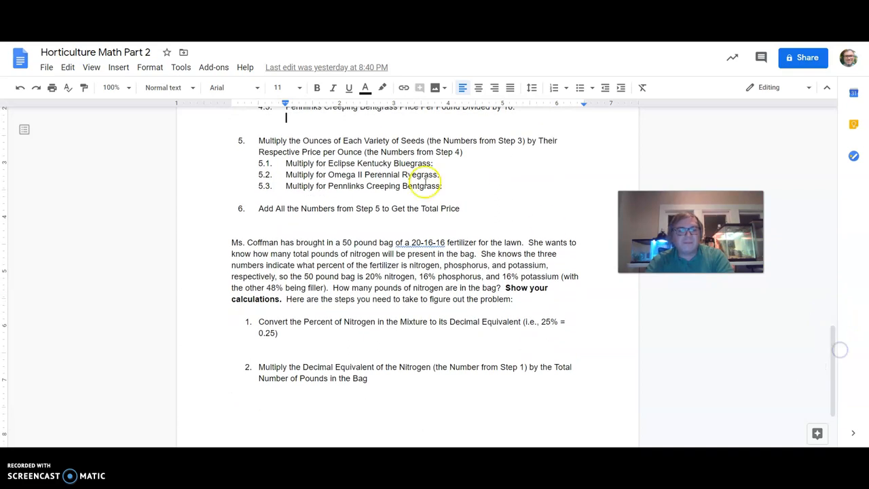
{"action": "mouse_move", "coordinate": [336, 163]}
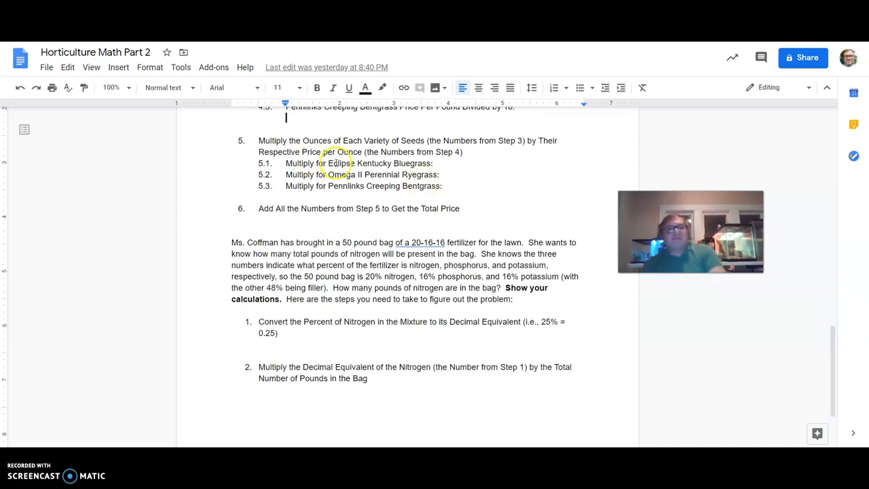
{"action": "mouse_move", "coordinate": [477, 146]}
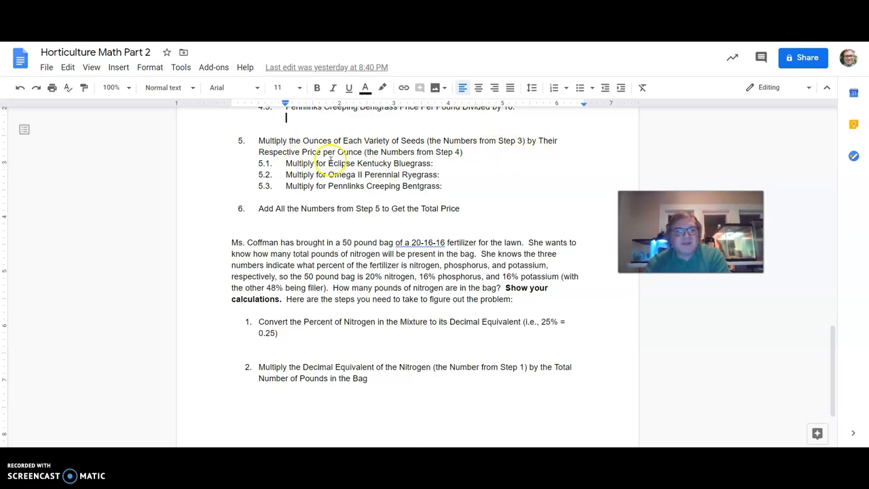
{"action": "mouse_move", "coordinate": [492, 201]}
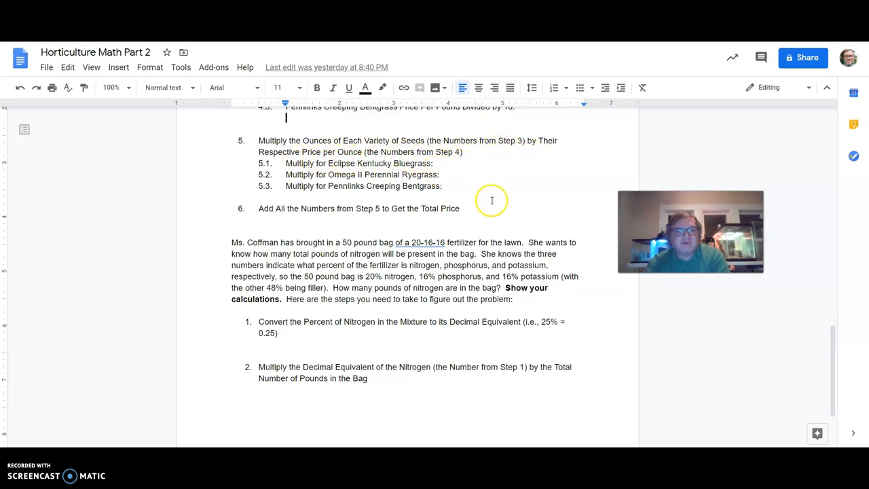
{"action": "mouse_move", "coordinate": [353, 163]}
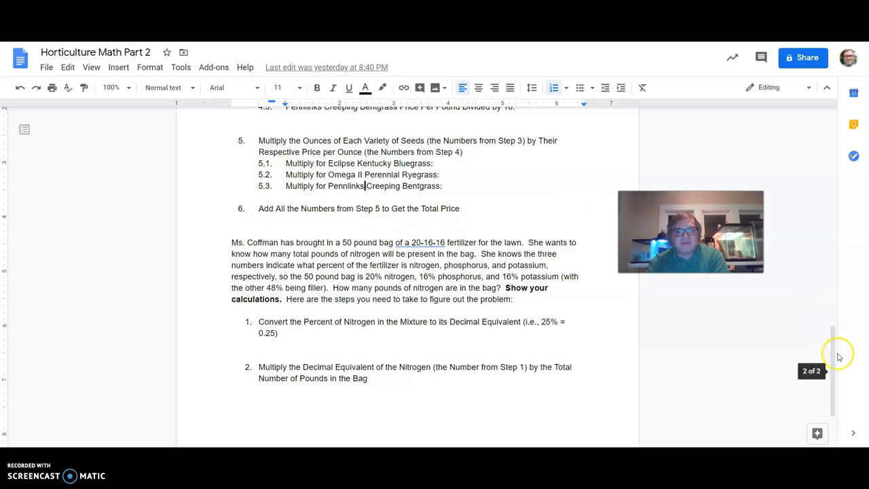
{"action": "scroll", "scroll_direction": "down", "scroll_amount": 3}
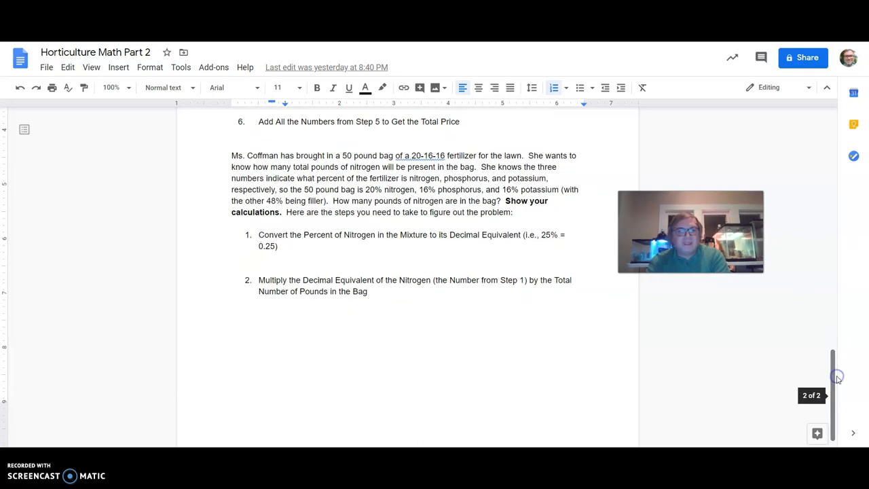
{"action": "mouse_move", "coordinate": [213, 147]}
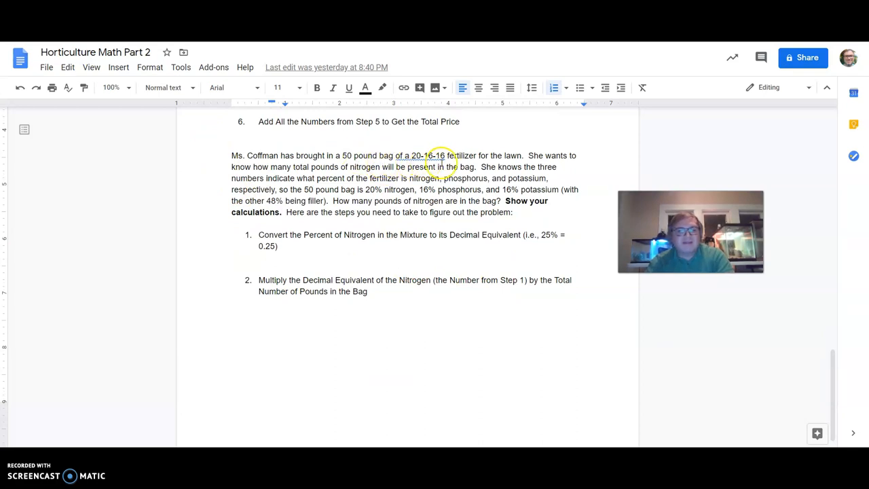
{"action": "mouse_move", "coordinate": [536, 166]}
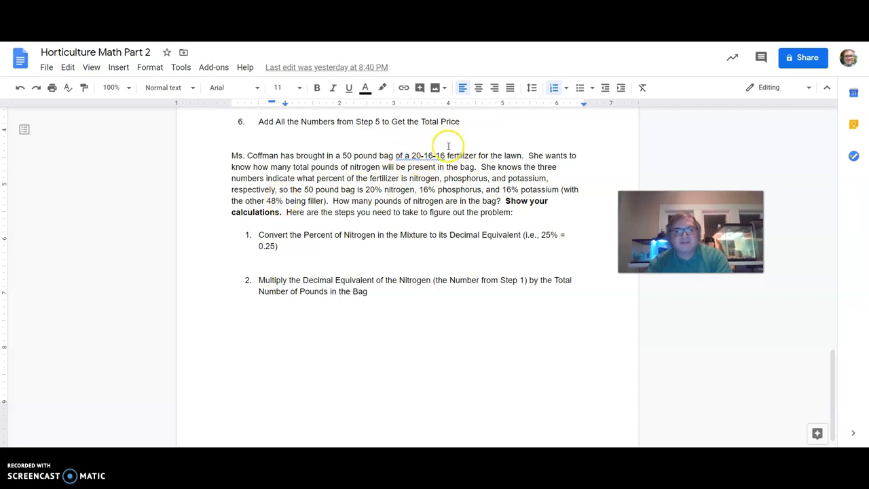
{"action": "mouse_move", "coordinate": [446, 268]}
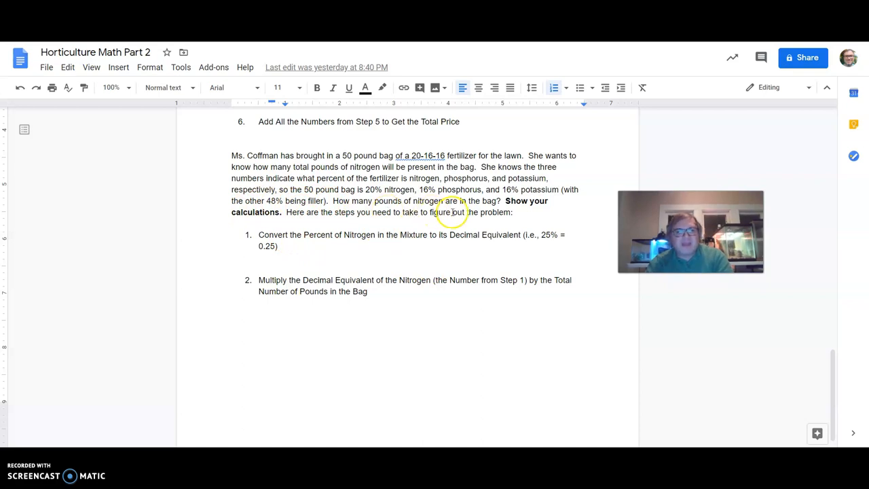
{"action": "mouse_move", "coordinate": [279, 231]}
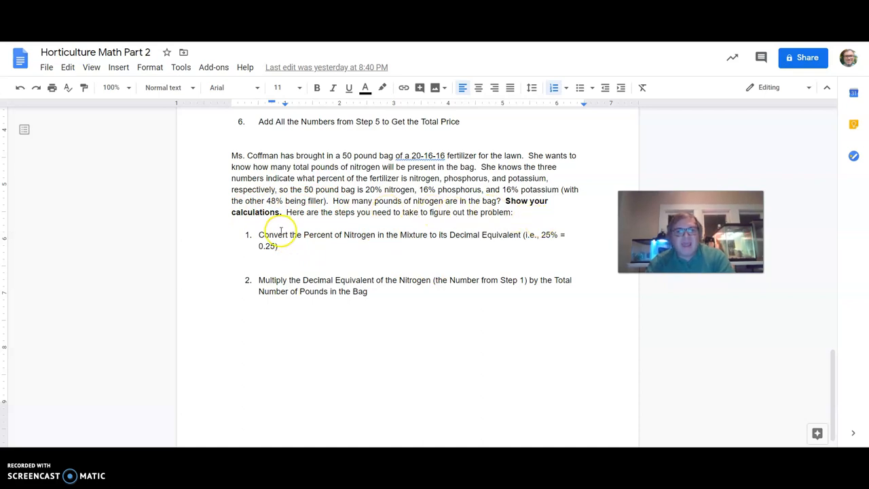
{"action": "mouse_move", "coordinate": [379, 210]}
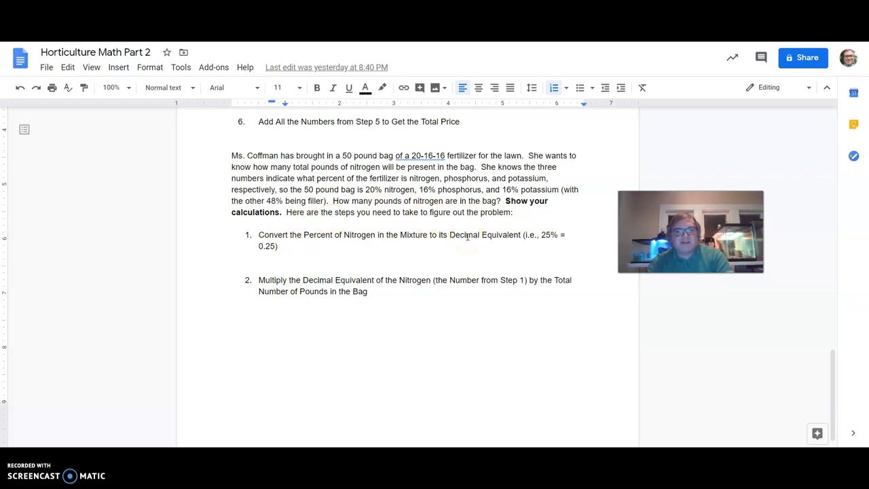
{"action": "left_click", "coordinate": [291, 242]}
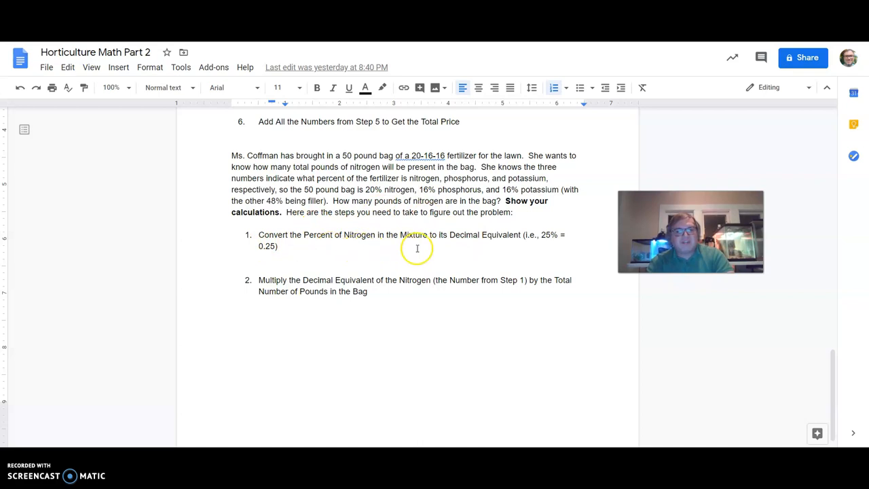
{"action": "mouse_move", "coordinate": [554, 254]}
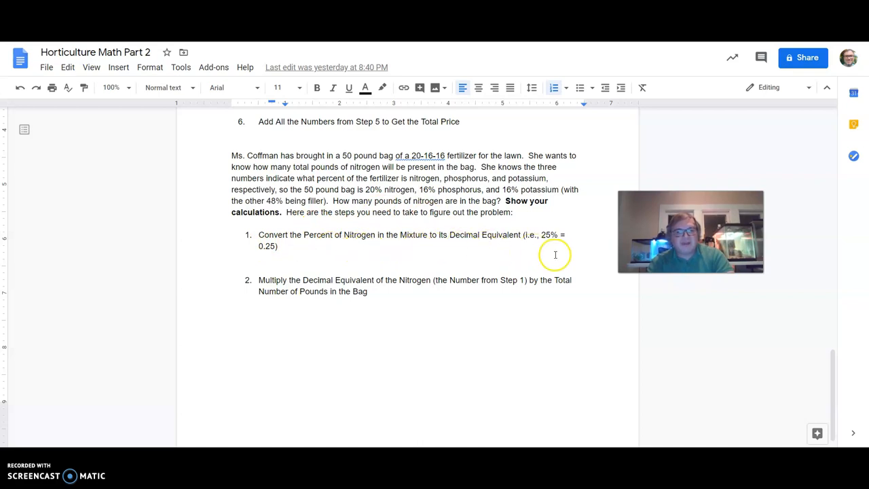
{"action": "mouse_move", "coordinate": [412, 240]}
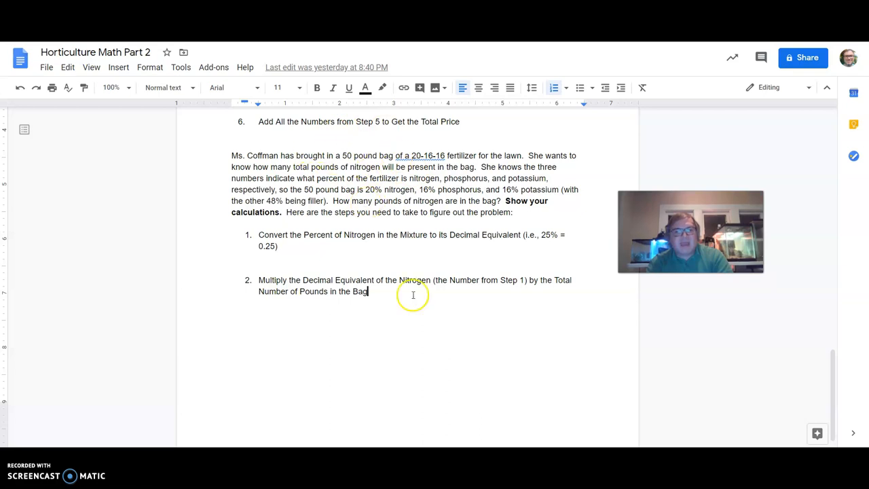
{"action": "mouse_move", "coordinate": [373, 370]}
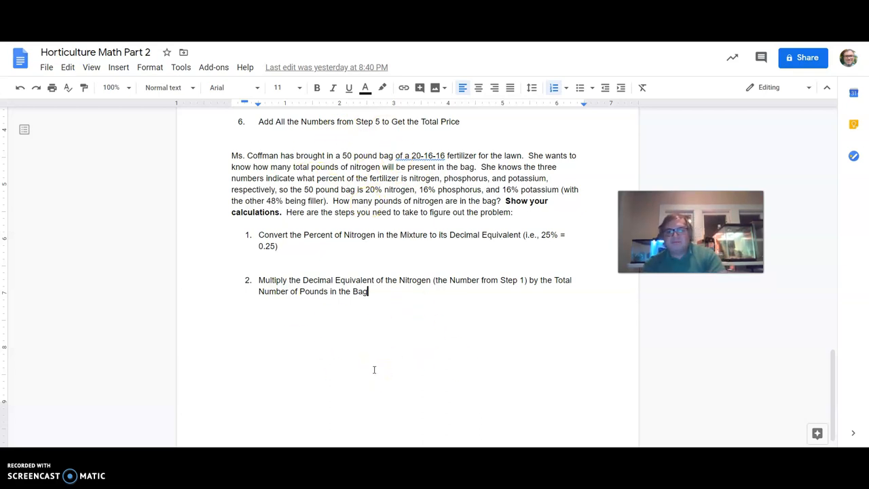
{"action": "mouse_move", "coordinate": [219, 337]}
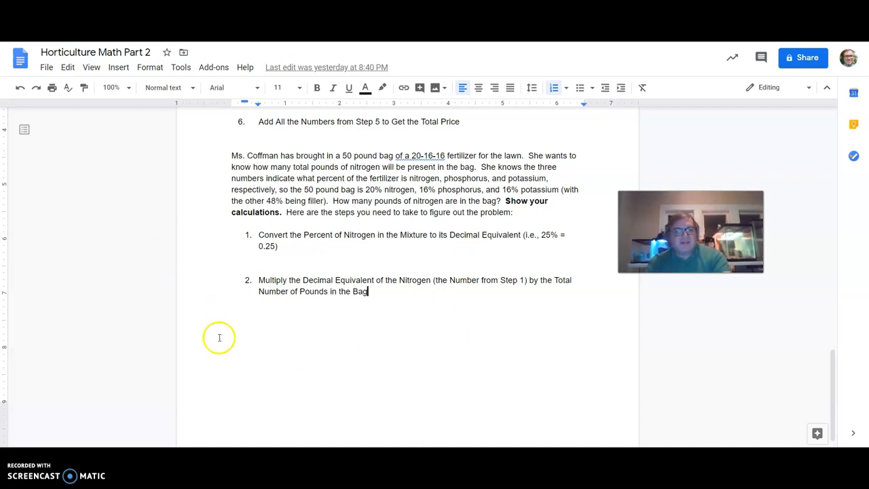
{"action": "mouse_move", "coordinate": [388, 397]}
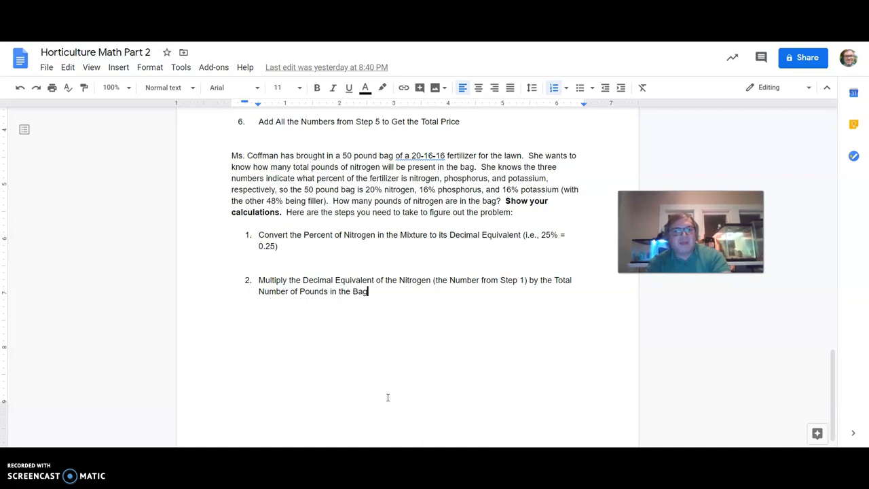
{"action": "mouse_move", "coordinate": [366, 379]}
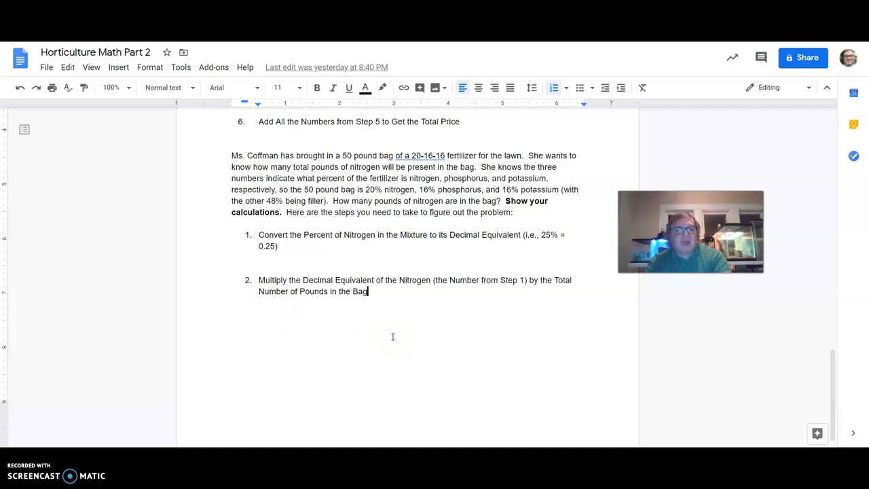
{"action": "mouse_move", "coordinate": [435, 326]}
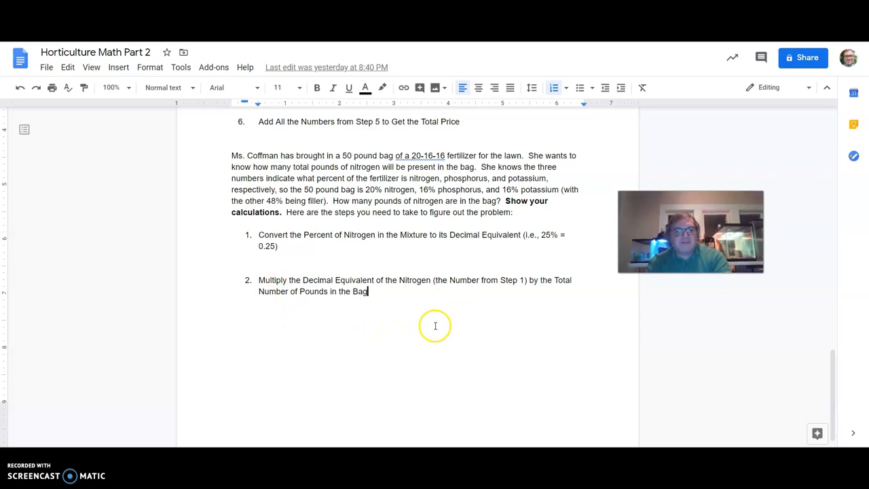
{"action": "mouse_move", "coordinate": [360, 226]}
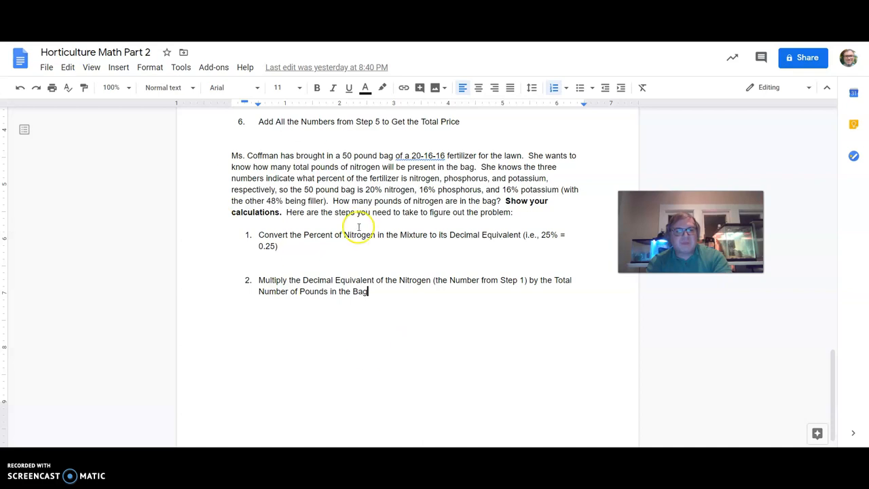
{"action": "mouse_move", "coordinate": [415, 330]}
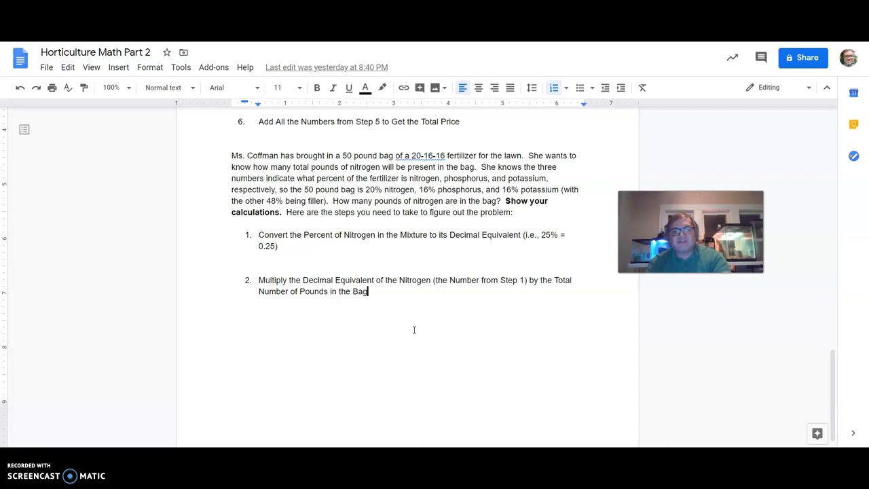
{"action": "mouse_move", "coordinate": [58, 139]}
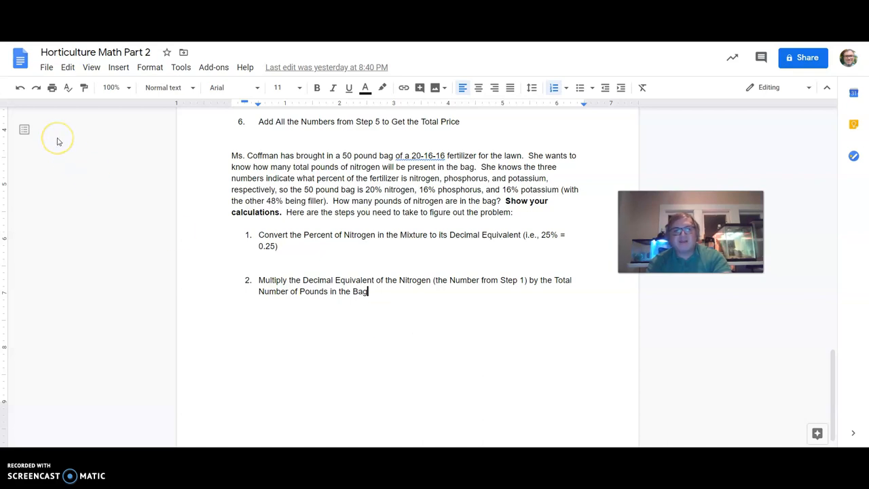